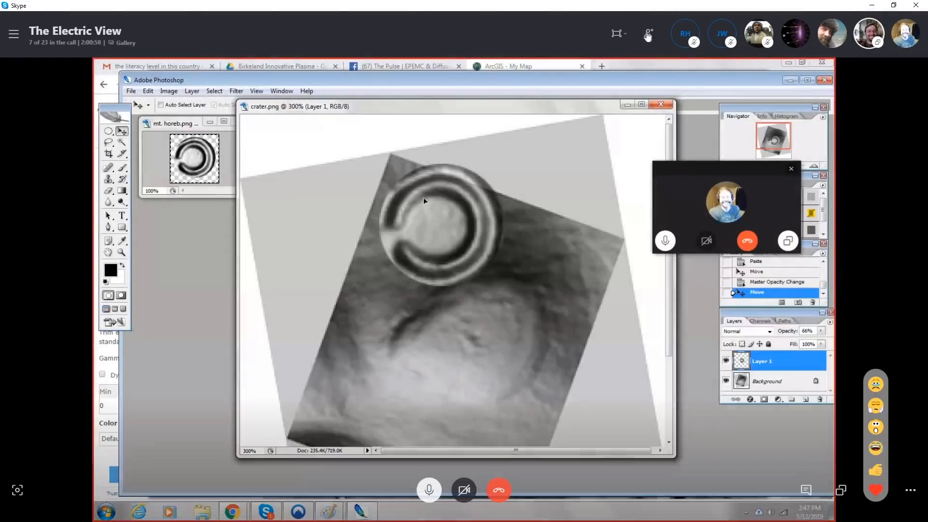
{"action": "mouse_move", "coordinate": [617, 33]}
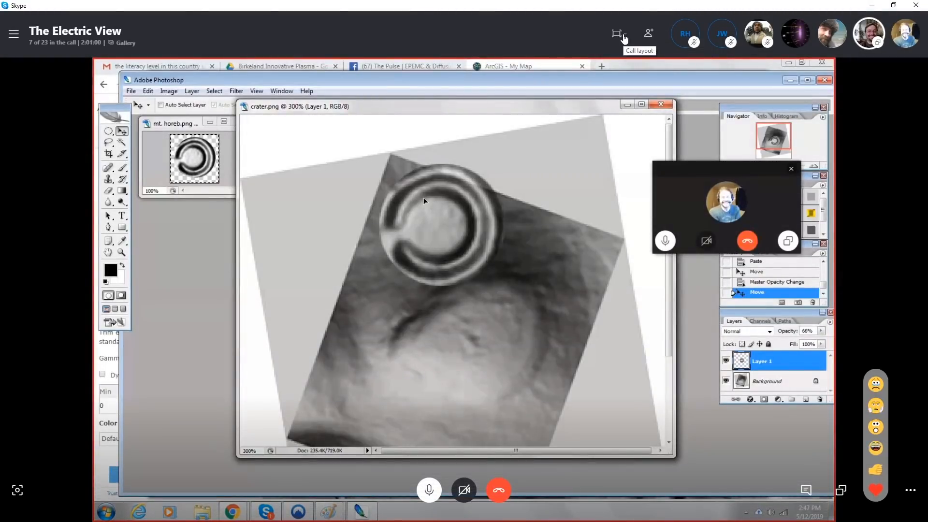
Enlarge the shared screen to fill the Skype call window
{"action": "left_click", "coordinate": [618, 33]}
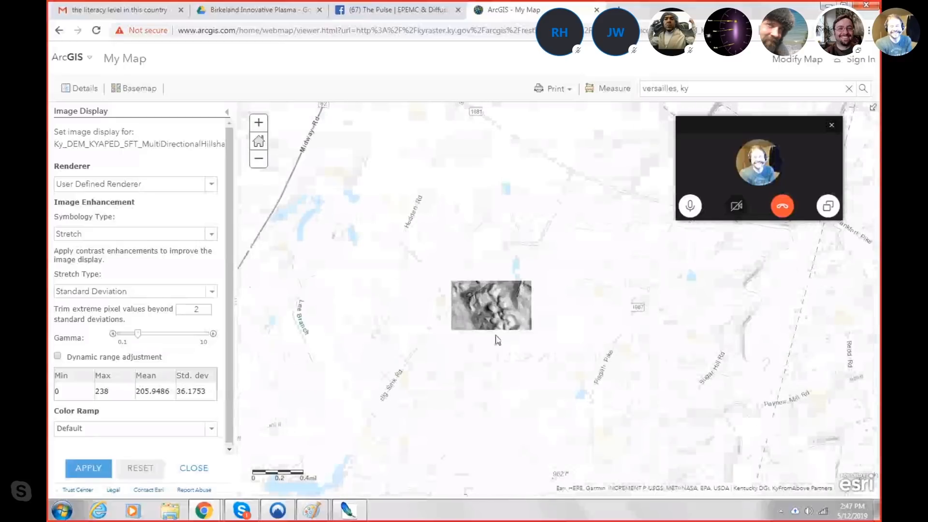
Return from the ArcGIS map tab to the crater.png image in Photoshop
{"action": "left_click", "coordinate": [88, 468]}
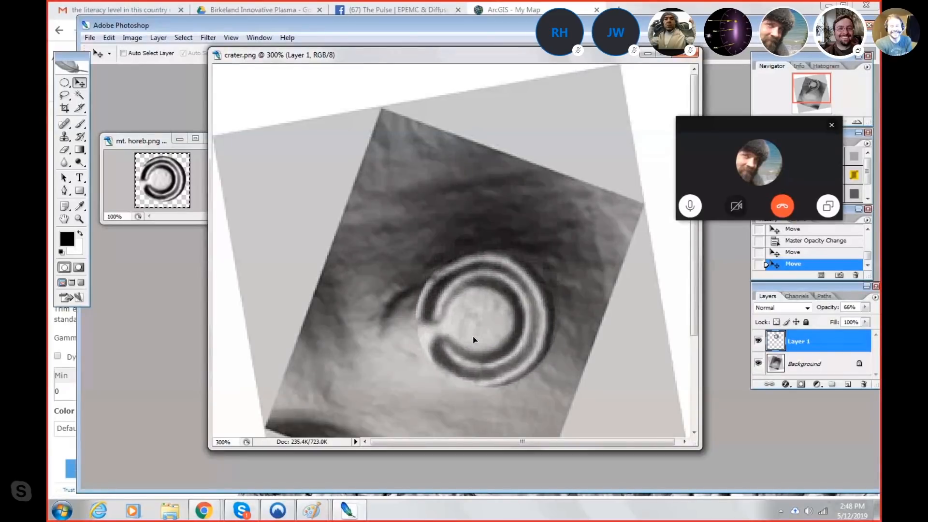
Try the Mount Horeb ring at the crater's upper right and centre with the Move tool
{"action": "left_click_drag", "start_coordinate": [474, 340], "coordinate": [511, 300]}
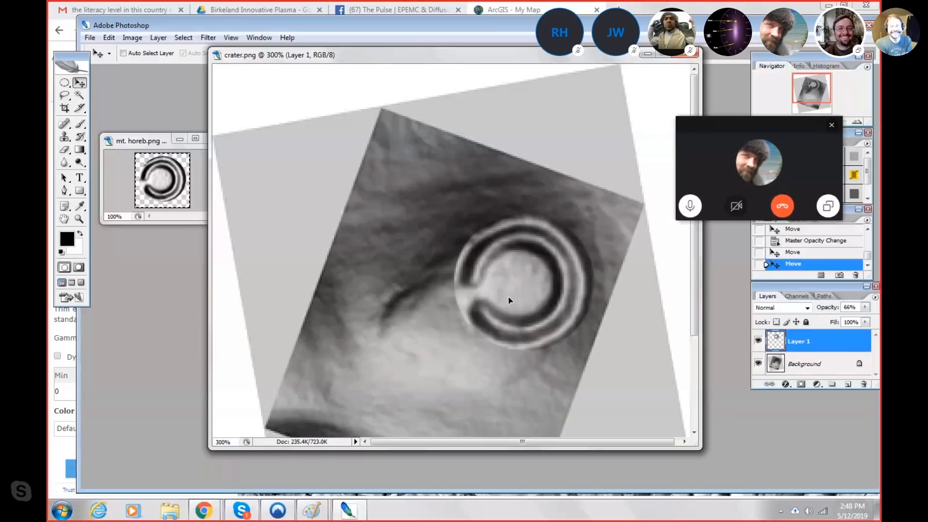
{"action": "left_click_drag", "start_coordinate": [509, 299], "coordinate": [474, 345]}
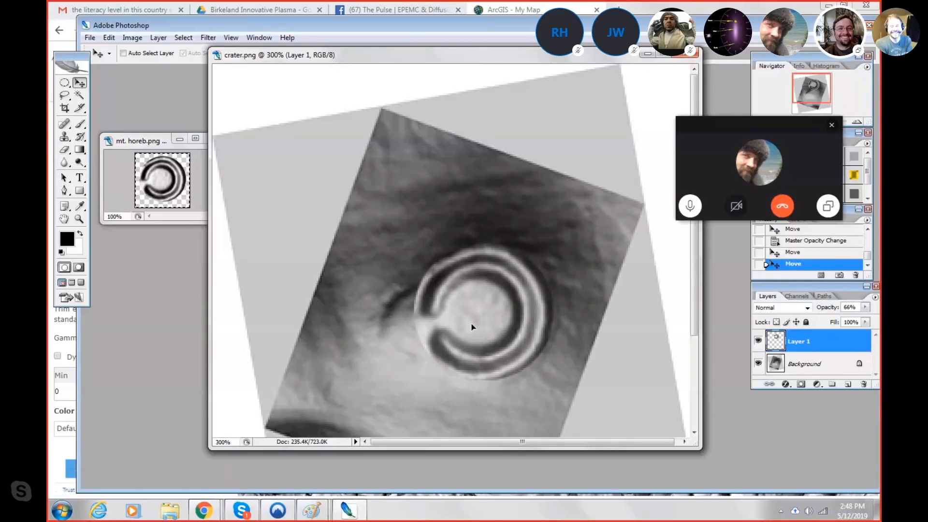
{"action": "left_click_drag", "start_coordinate": [474, 325], "coordinate": [503, 213]}
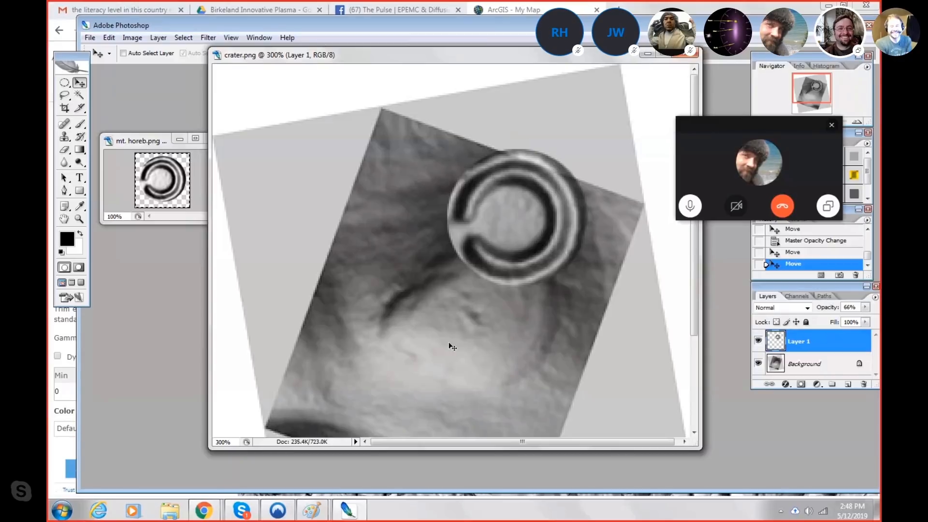
{"action": "mouse_move", "coordinate": [449, 291]}
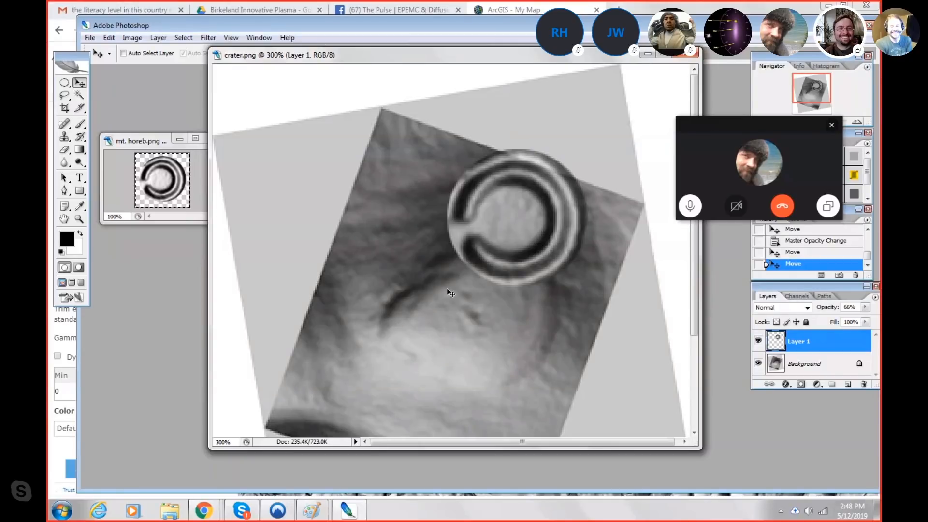
{"action": "left_click_drag", "start_coordinate": [513, 212], "coordinate": [474, 320]}
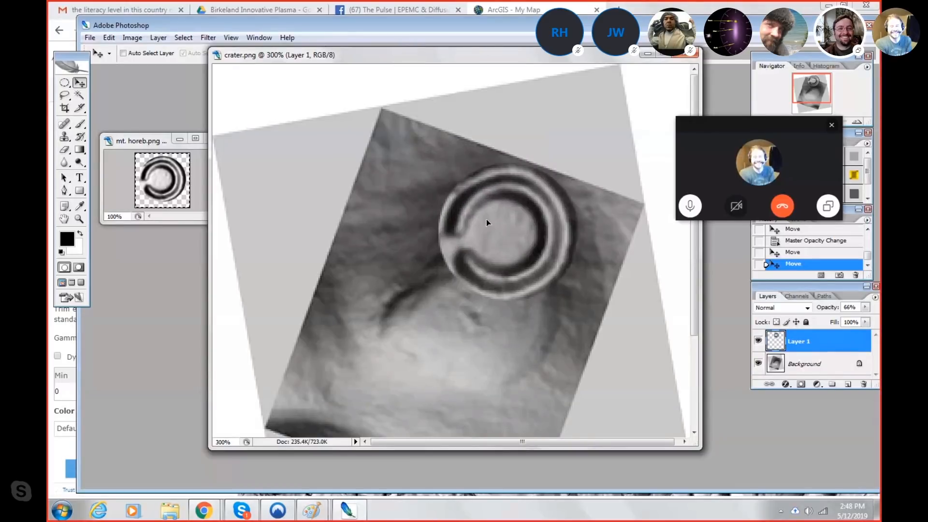
{"action": "left_click_drag", "start_coordinate": [487, 223], "coordinate": [470, 307]}
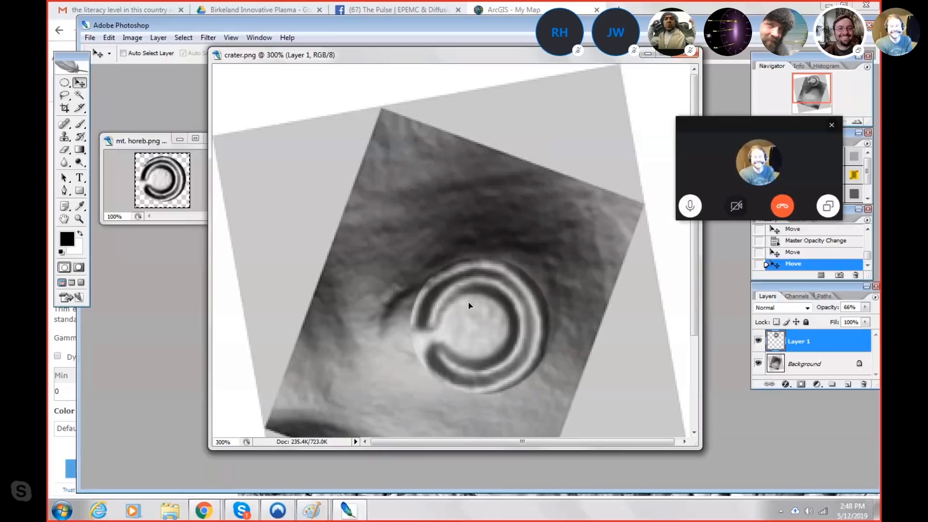
{"action": "left_click_drag", "start_coordinate": [471, 307], "coordinate": [472, 289]}
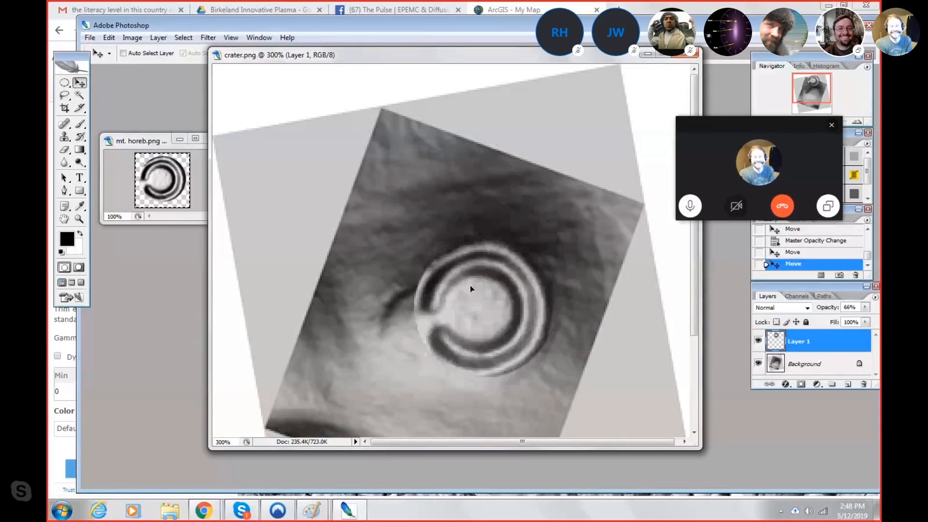
Test the ring at the crater's top edge and centre, finishing above the bowl
{"action": "left_click_drag", "start_coordinate": [471, 290], "coordinate": [471, 301]}
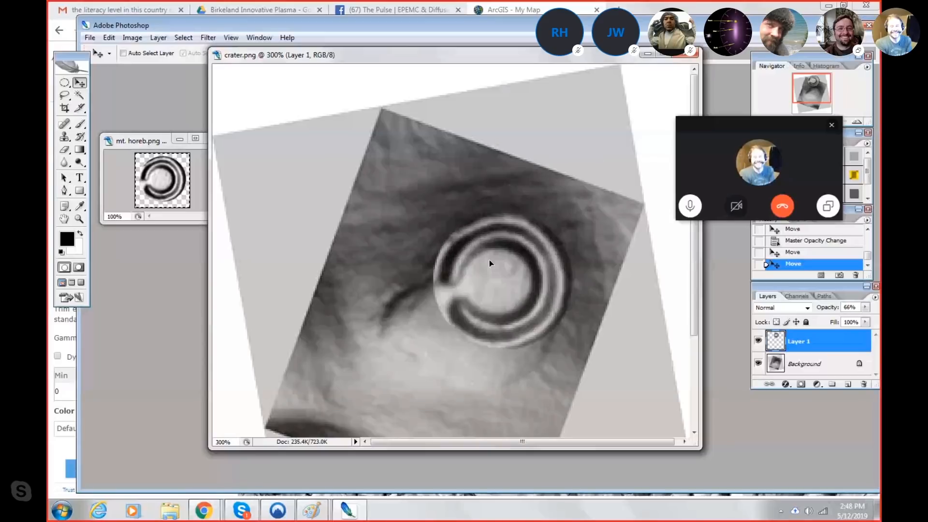
{"action": "left_click_drag", "start_coordinate": [490, 264], "coordinate": [468, 303]}
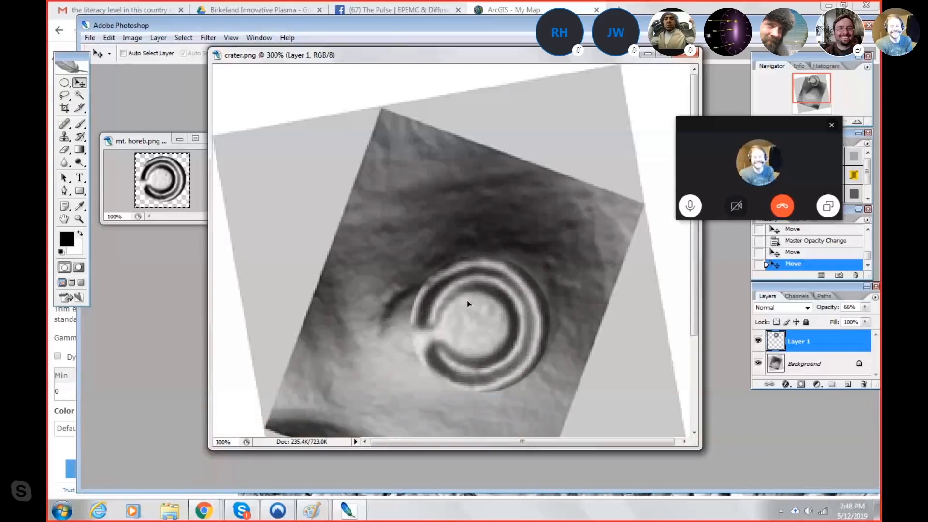
{"action": "left_click_drag", "start_coordinate": [468, 304], "coordinate": [533, 157]}
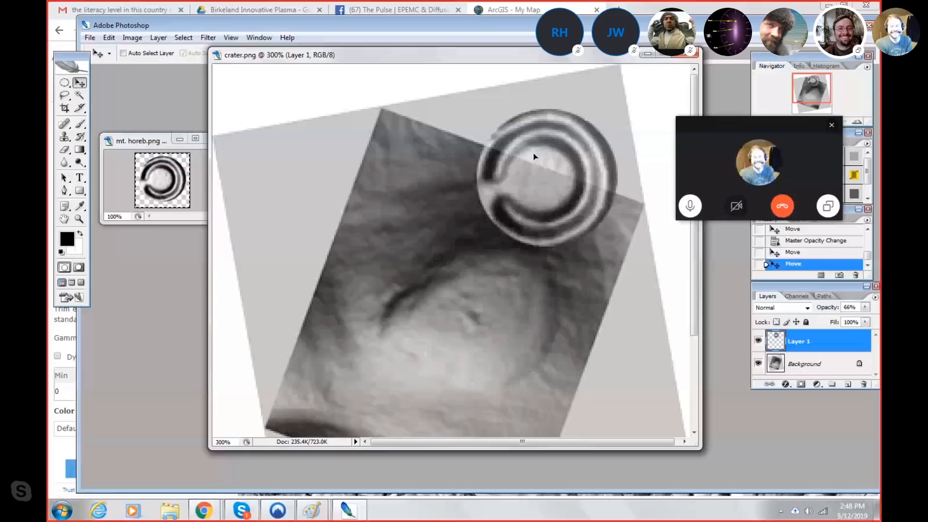
{"action": "left_click_drag", "start_coordinate": [533, 172], "coordinate": [465, 299]}
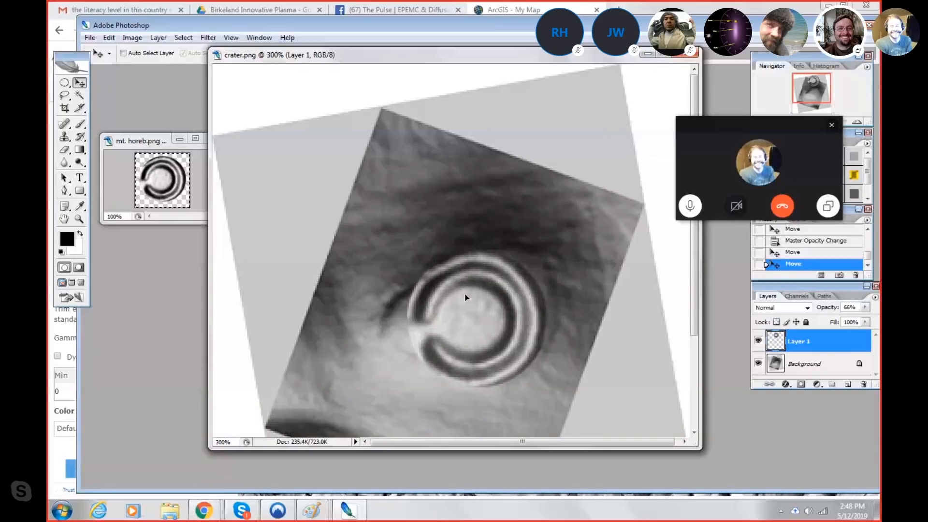
{"action": "left_click_drag", "start_coordinate": [465, 299], "coordinate": [498, 234]}
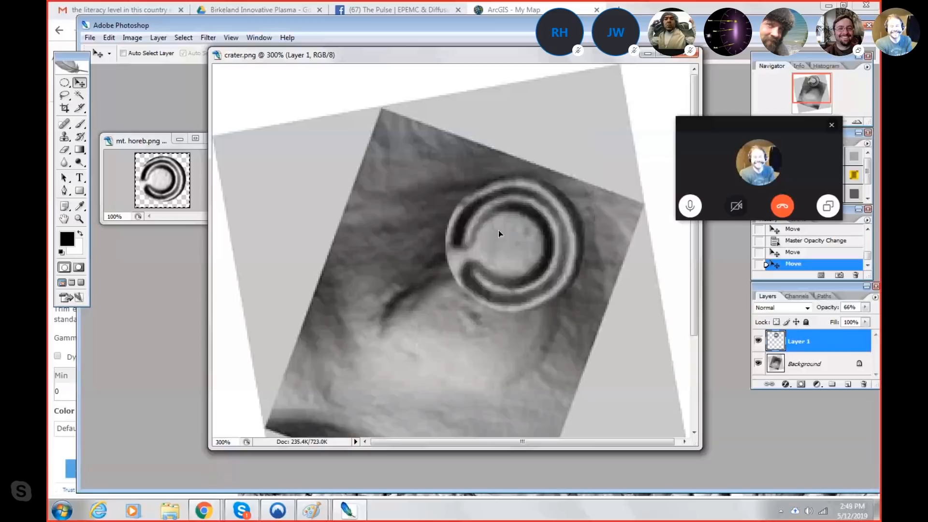
Move the ring onto the crater's top edge, then over to its right side
{"action": "left_click_drag", "start_coordinate": [499, 234], "coordinate": [470, 297]}
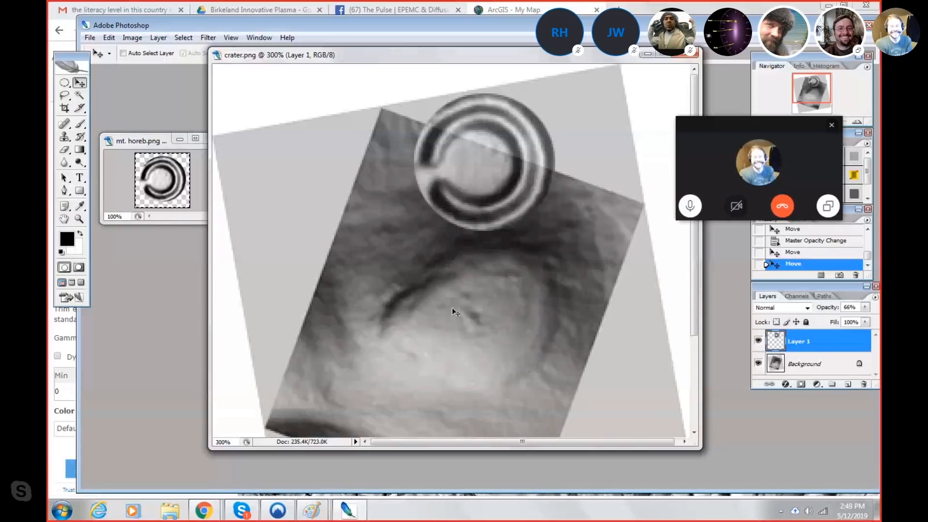
{"action": "mouse_move", "coordinate": [448, 358]}
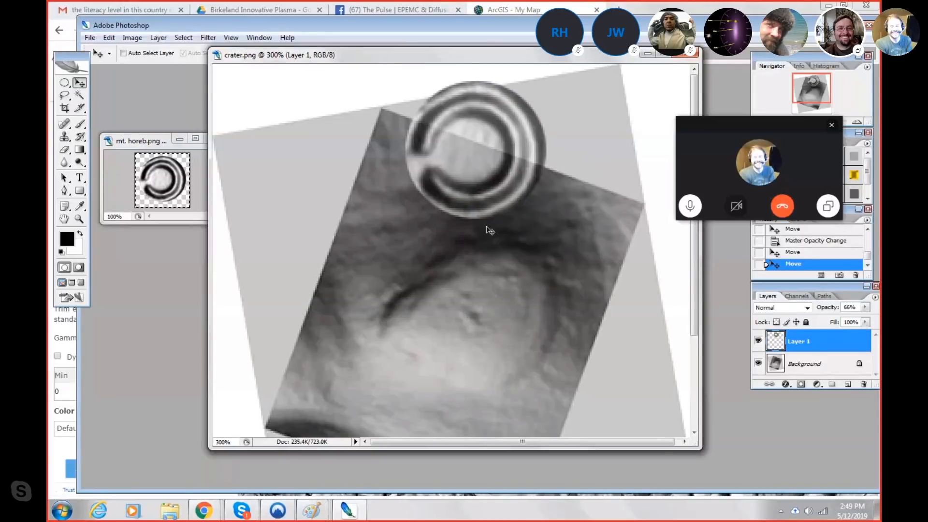
{"action": "mouse_move", "coordinate": [497, 270]}
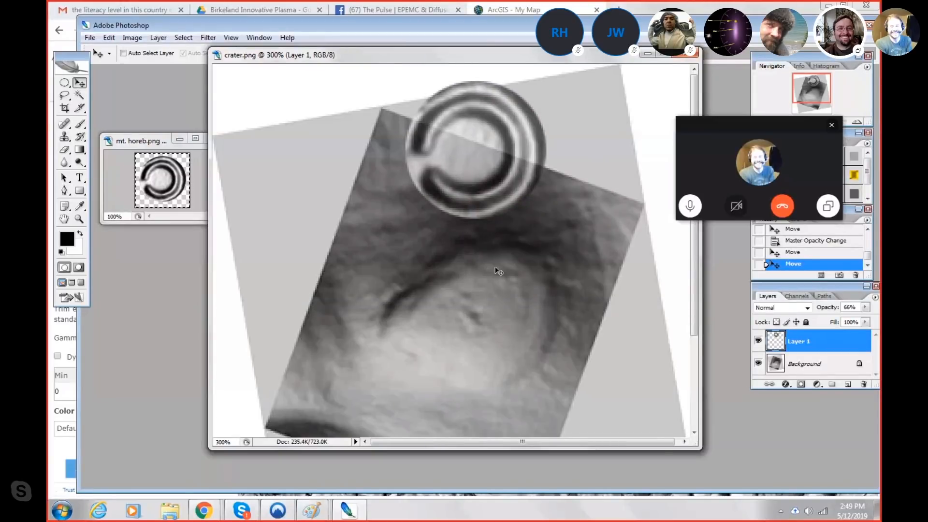
{"action": "left_click_drag", "start_coordinate": [465, 159], "coordinate": [479, 291]}
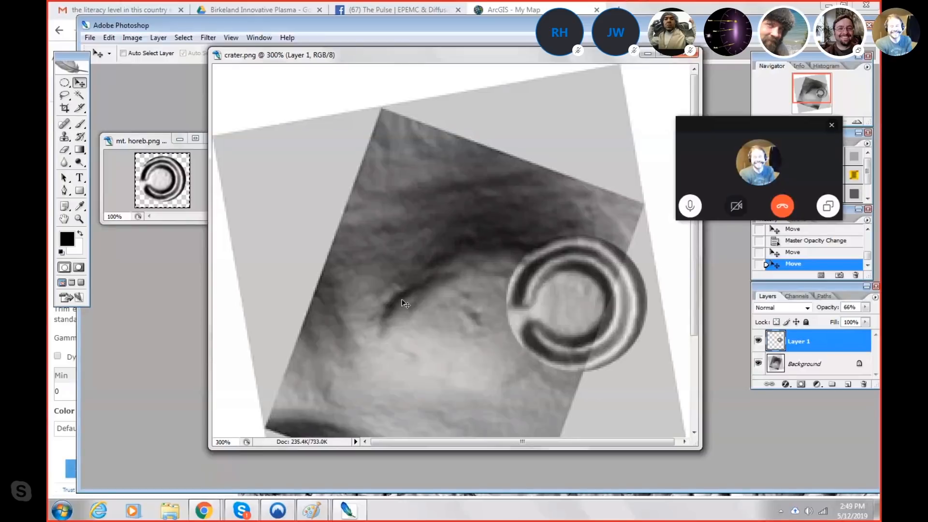
Bring the ring down from the top edge and centre it over the crater rim
{"action": "left_click_drag", "start_coordinate": [405, 303], "coordinate": [524, 273]}
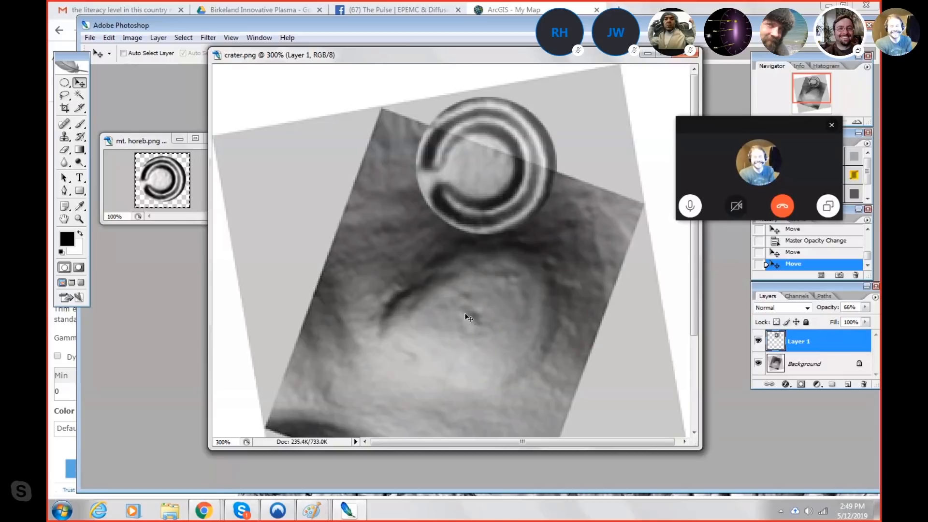
{"action": "mouse_move", "coordinate": [473, 303]}
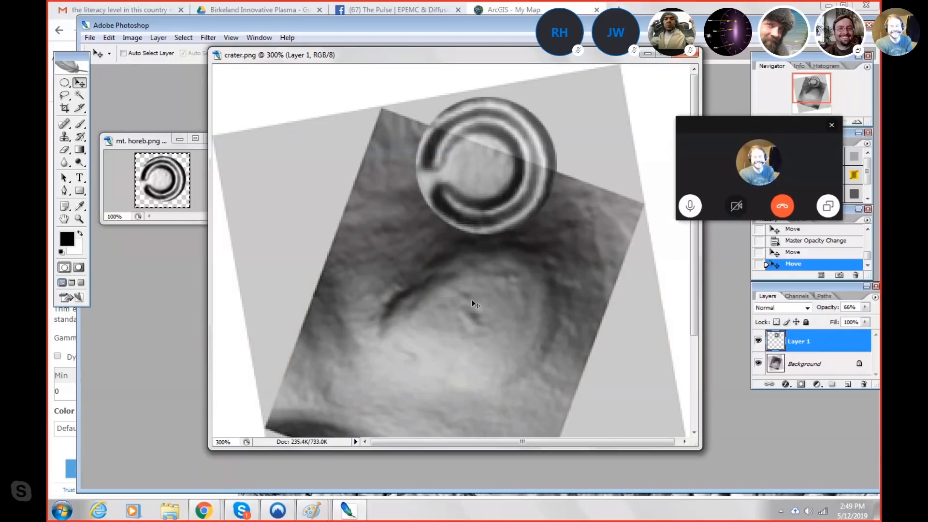
{"action": "mouse_move", "coordinate": [470, 273]}
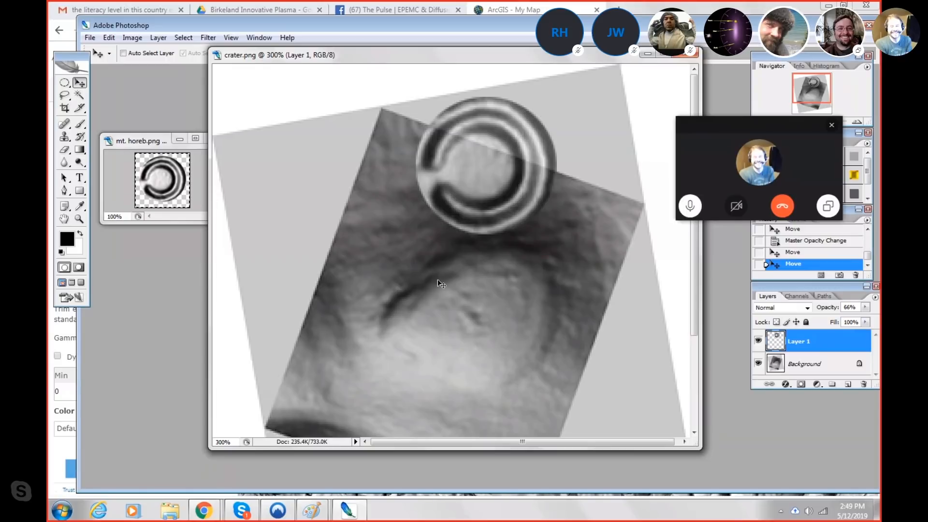
{"action": "mouse_move", "coordinate": [420, 309]}
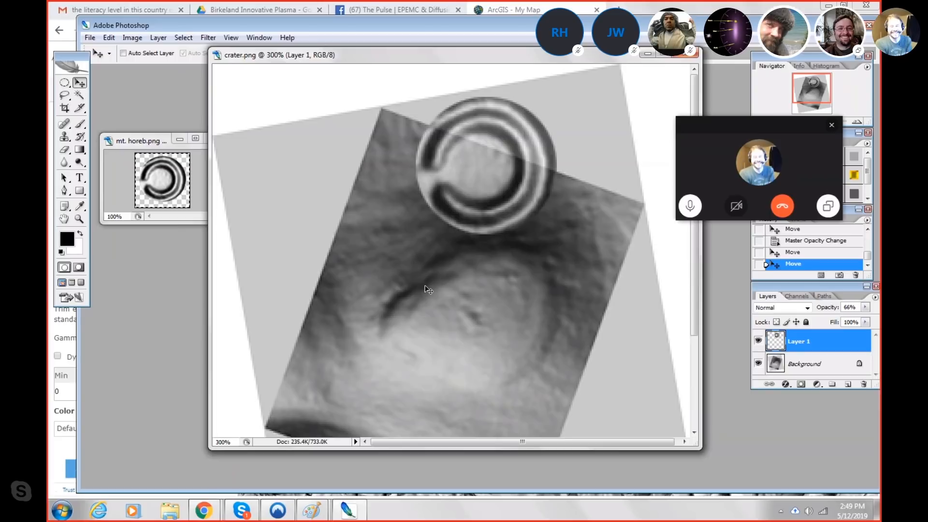
{"action": "left_click_drag", "start_coordinate": [428, 289], "coordinate": [473, 250]}
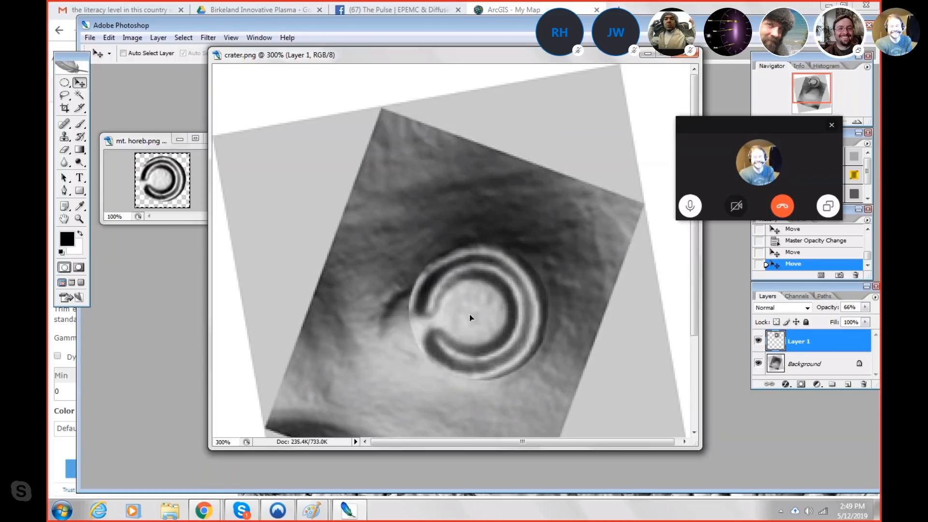
{"action": "left_click_drag", "start_coordinate": [471, 318], "coordinate": [436, 335]}
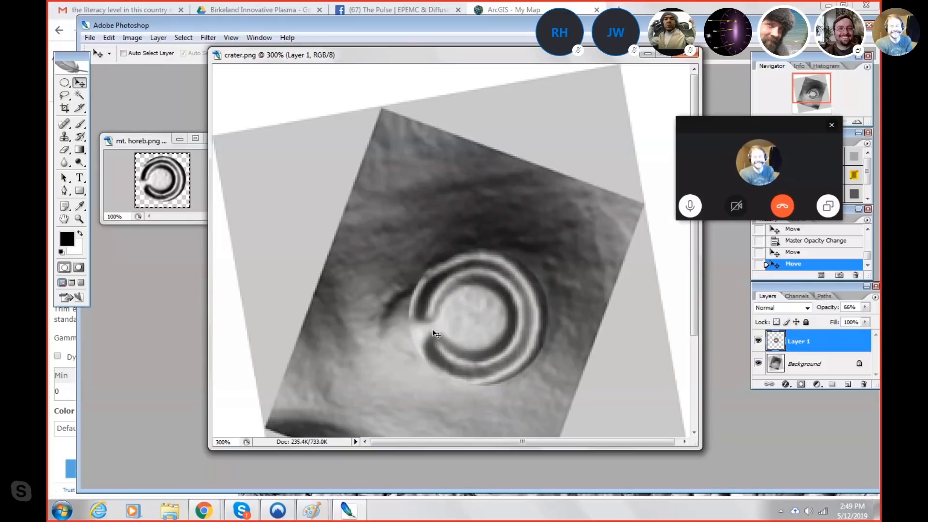
{"action": "left_click_drag", "start_coordinate": [435, 333], "coordinate": [506, 321]}
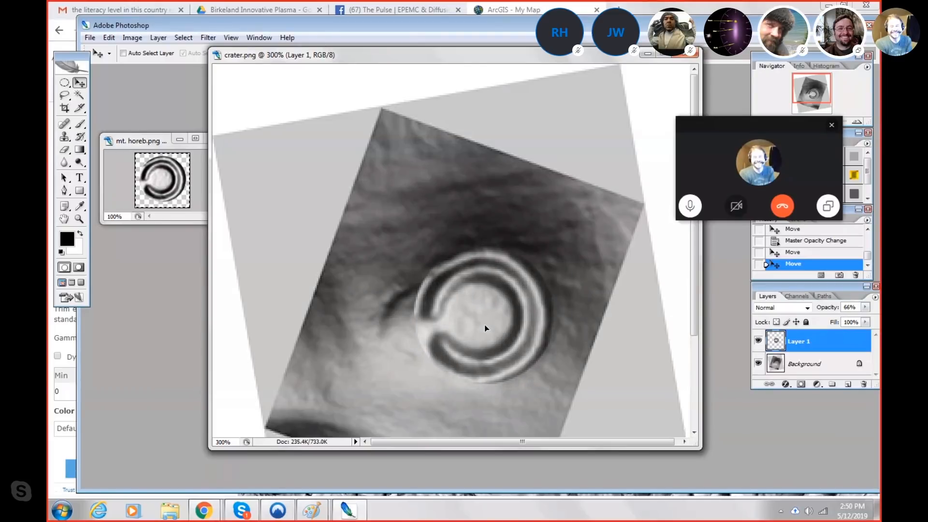
{"action": "left_click_drag", "start_coordinate": [485, 329], "coordinate": [550, 313]}
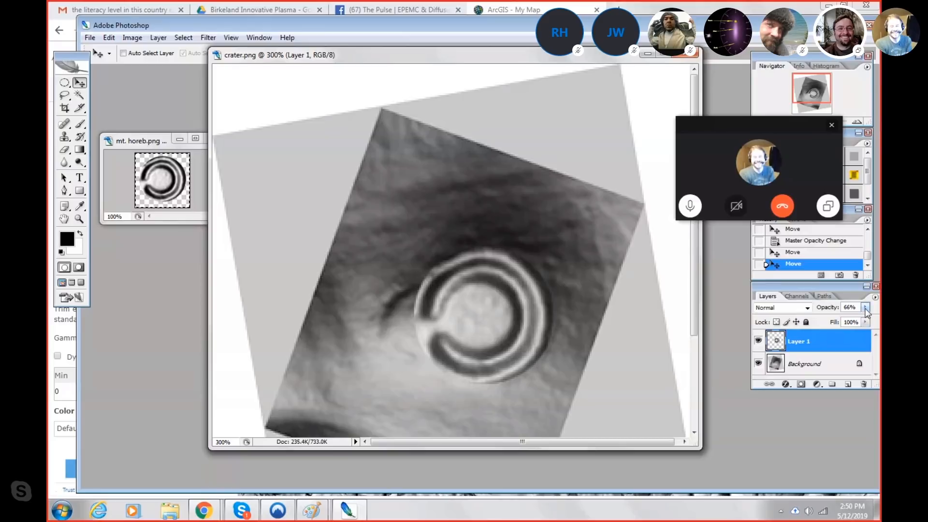
Lower Layer 1's opacity from 66% to 39%, then raise it slightly again
{"action": "left_click_drag", "start_coordinate": [865, 321], "coordinate": [835, 321]}
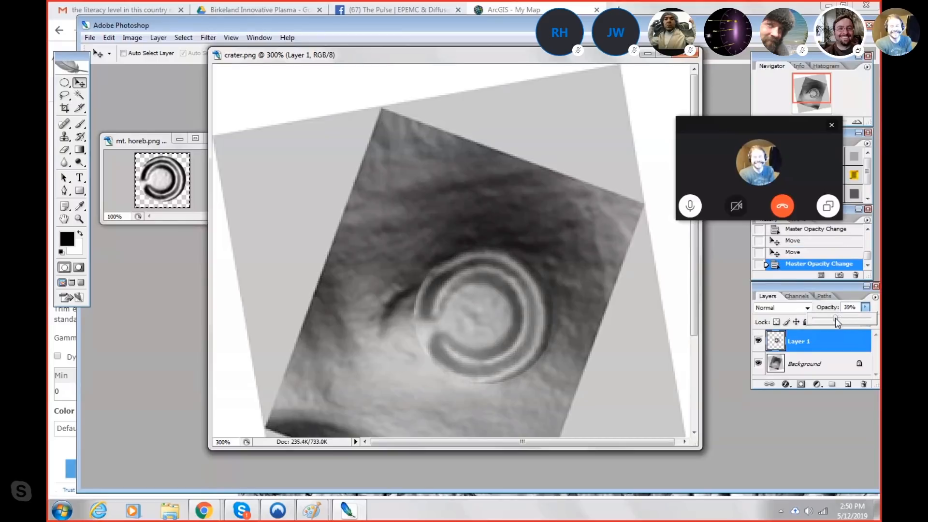
{"action": "mouse_move", "coordinate": [473, 321]}
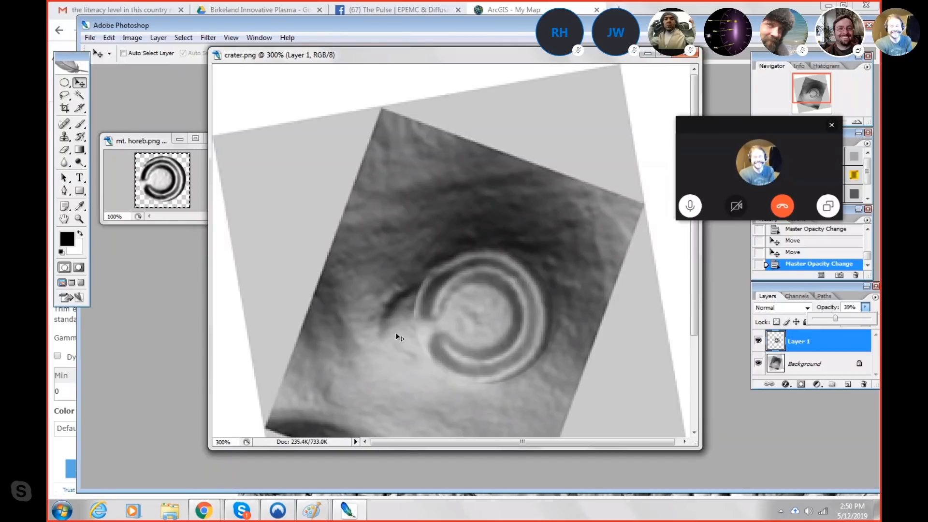
{"action": "mouse_move", "coordinate": [466, 326]}
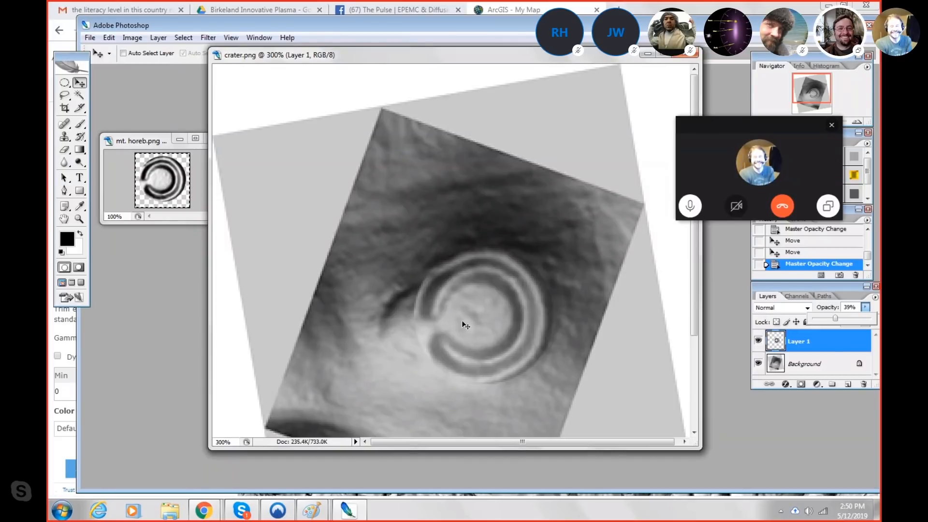
{"action": "mouse_move", "coordinate": [447, 326]}
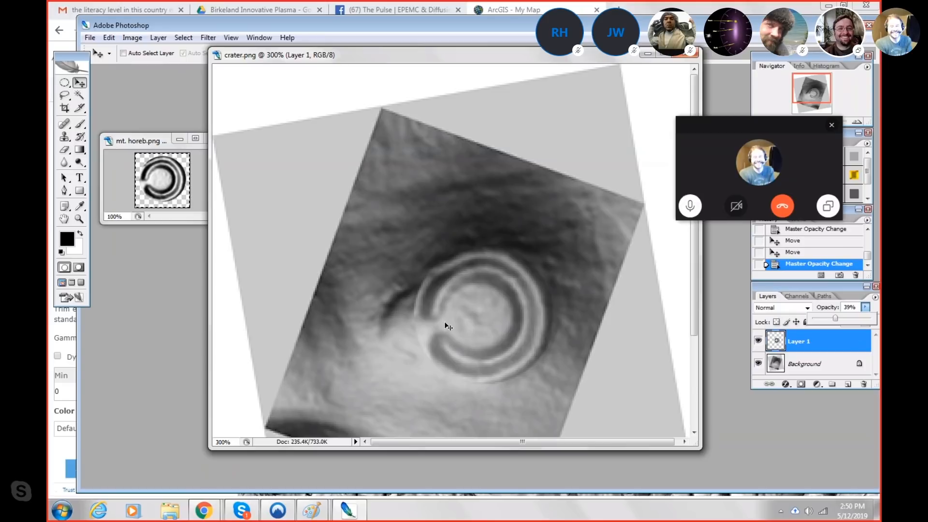
{"action": "mouse_move", "coordinate": [462, 284]}
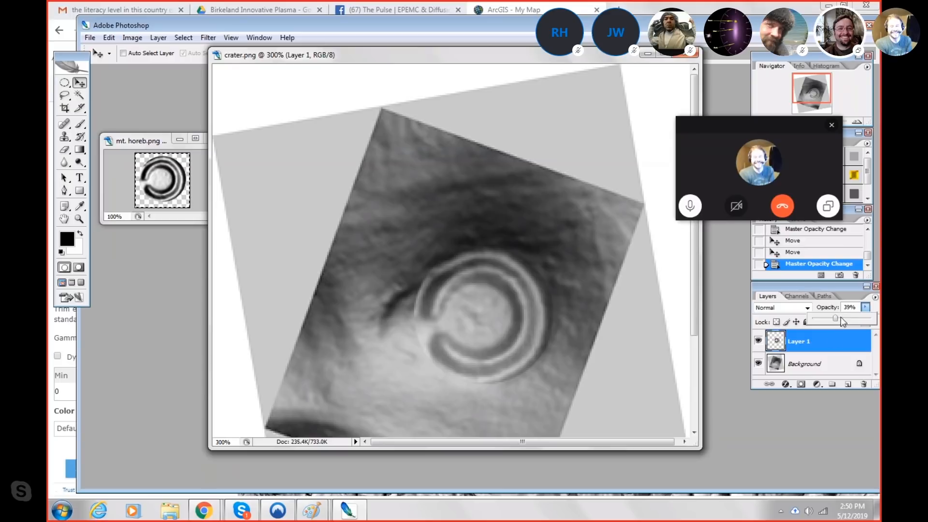
{"action": "left_click_drag", "start_coordinate": [834, 318], "coordinate": [844, 318]}
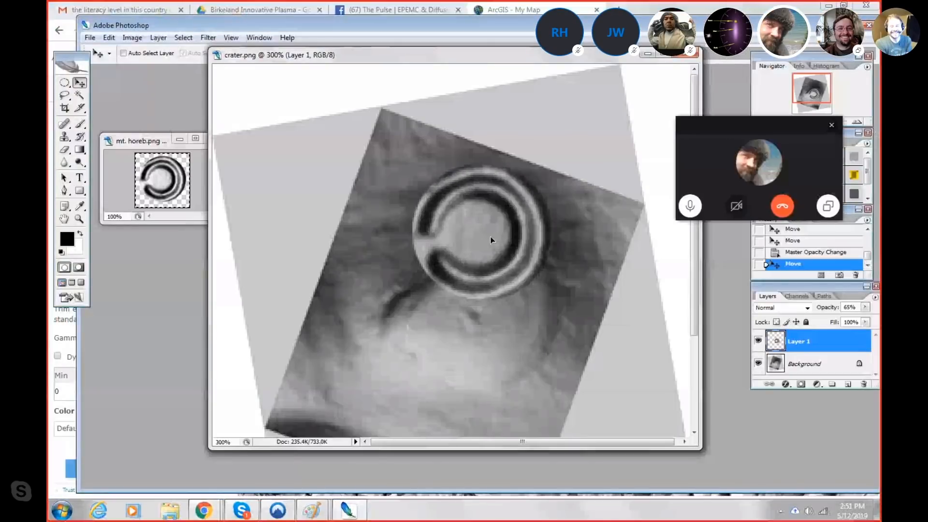
Lift the ring off the crater toward the top, then set it back over the bowl
{"action": "left_click_drag", "start_coordinate": [491, 239], "coordinate": [474, 207]}
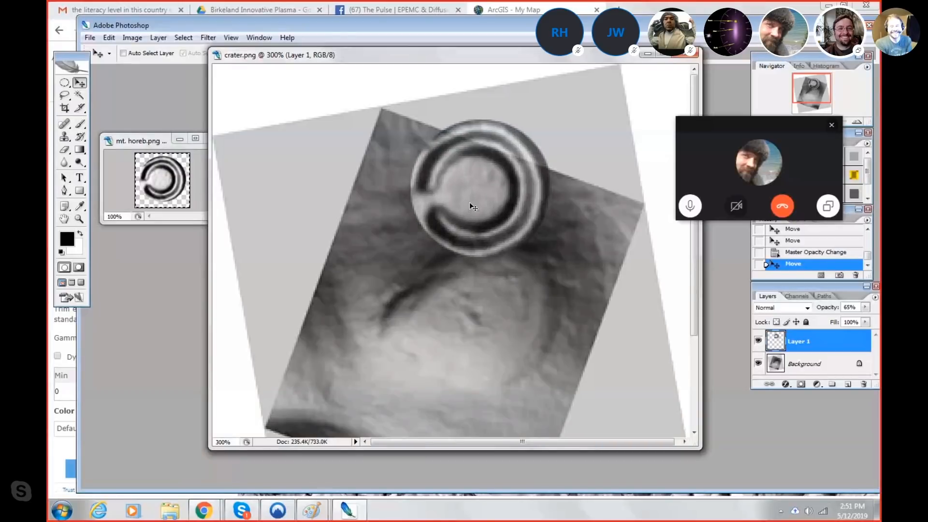
{"action": "left_click_drag", "start_coordinate": [474, 206], "coordinate": [486, 320]}
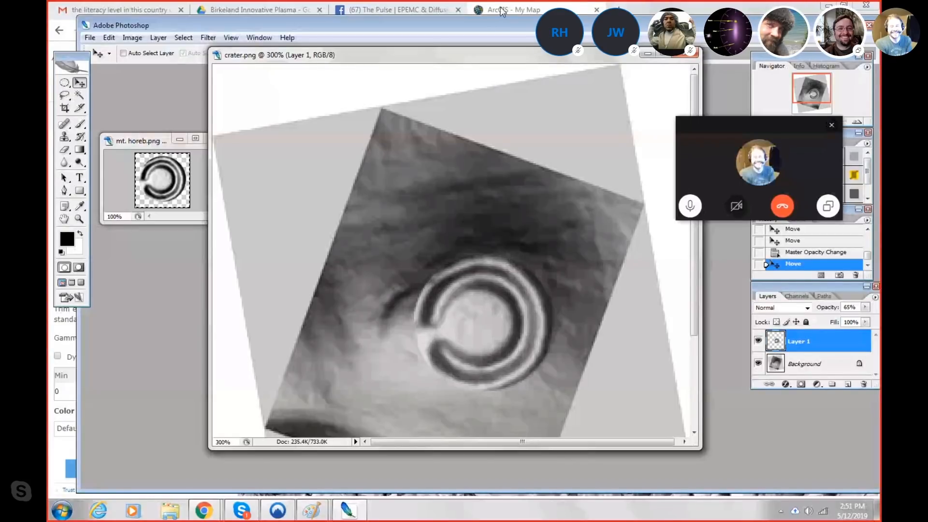
Switch to the ArcGIS My Map tab showing the Kentucky hillshade raster
{"action": "left_click", "coordinate": [507, 10]}
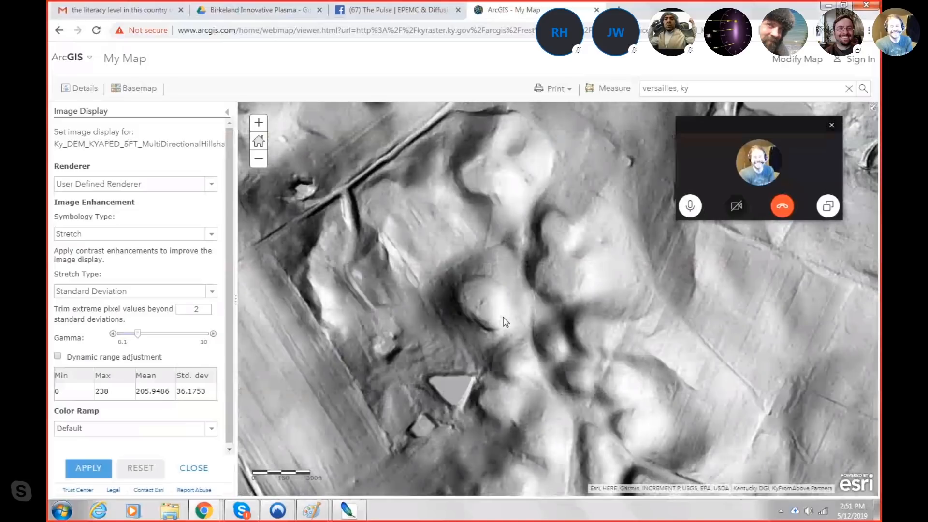
{"action": "mouse_move", "coordinate": [483, 262]}
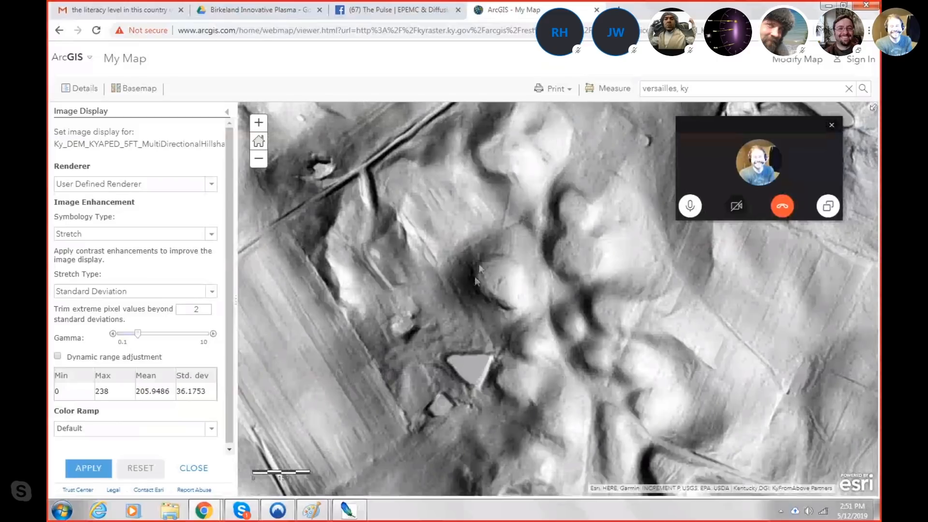
{"action": "mouse_move", "coordinate": [488, 287]}
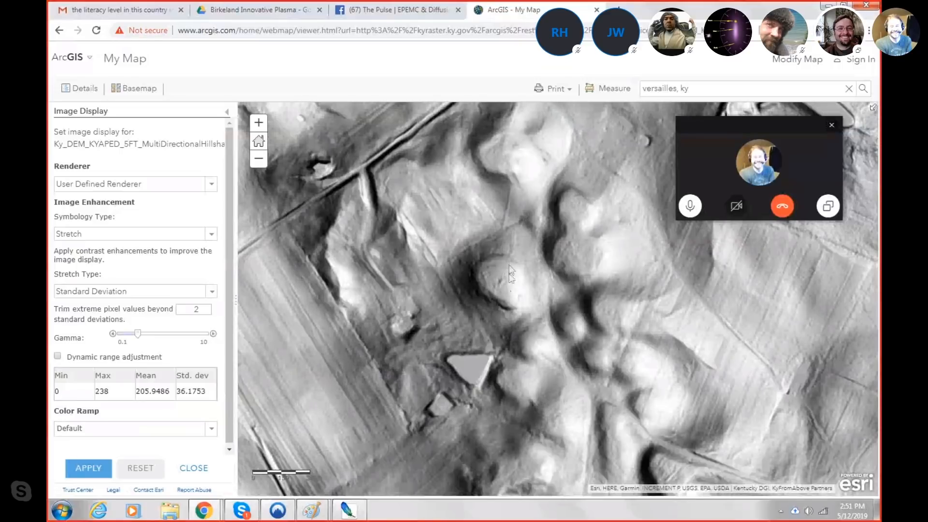
{"action": "mouse_move", "coordinate": [495, 289]}
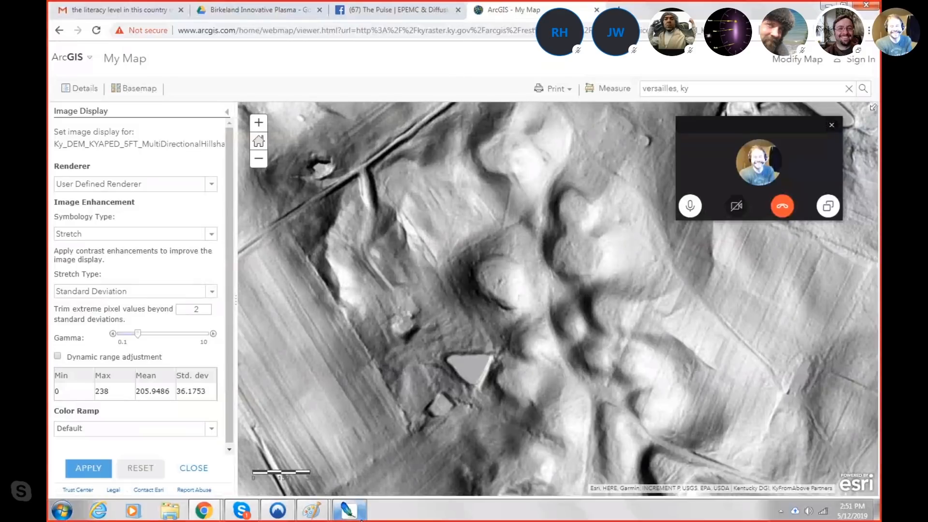
Return to Photoshop and nudge the ring from the bowl up onto the crater's upper rim
{"action": "left_click", "coordinate": [348, 511]}
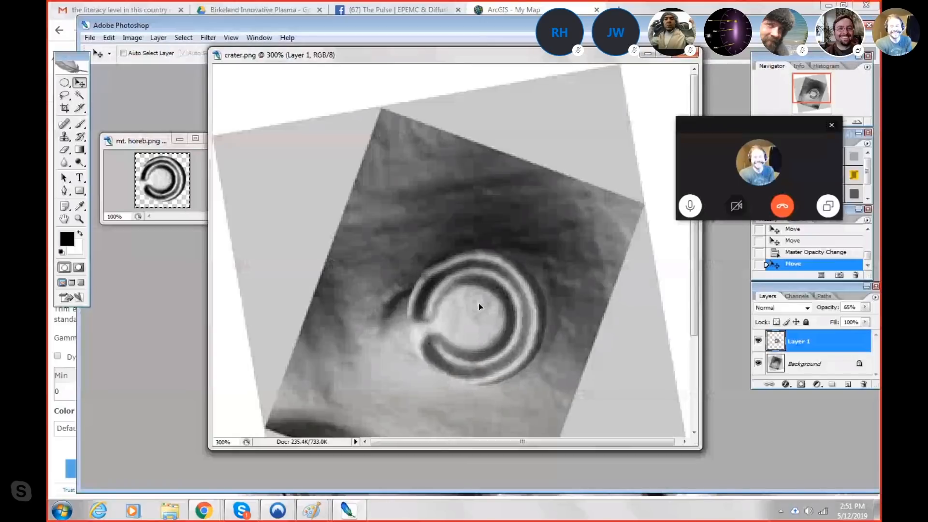
{"action": "left_click_drag", "start_coordinate": [480, 306], "coordinate": [488, 310]}
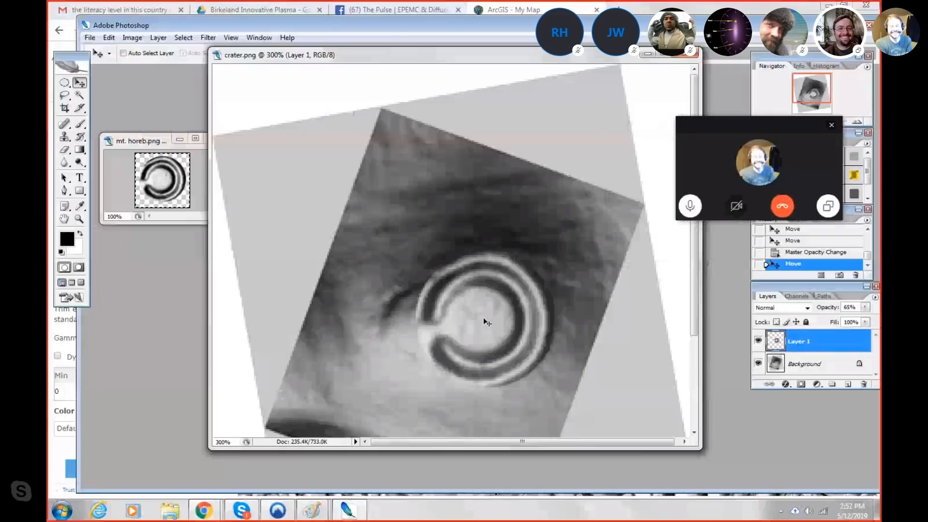
{"action": "left_click_drag", "start_coordinate": [486, 321], "coordinate": [455, 351]}
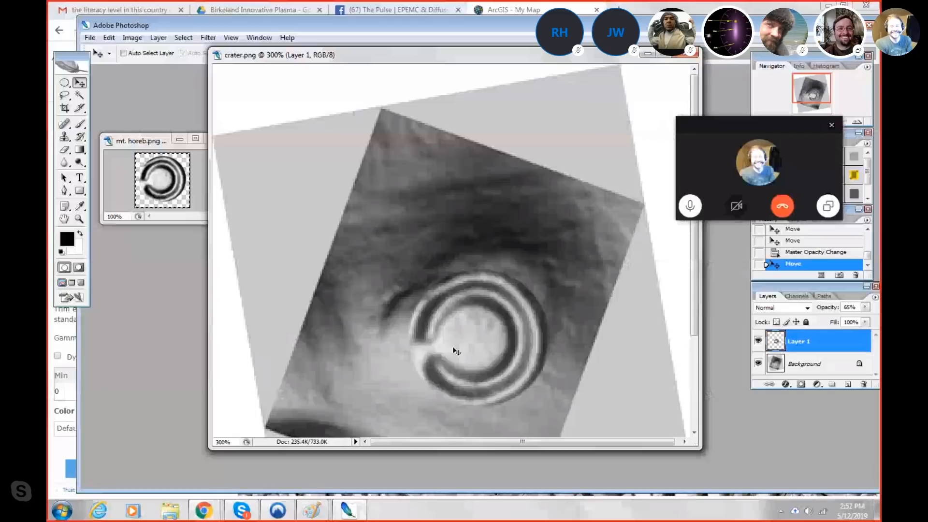
{"action": "left_click_drag", "start_coordinate": [455, 349], "coordinate": [432, 248]}
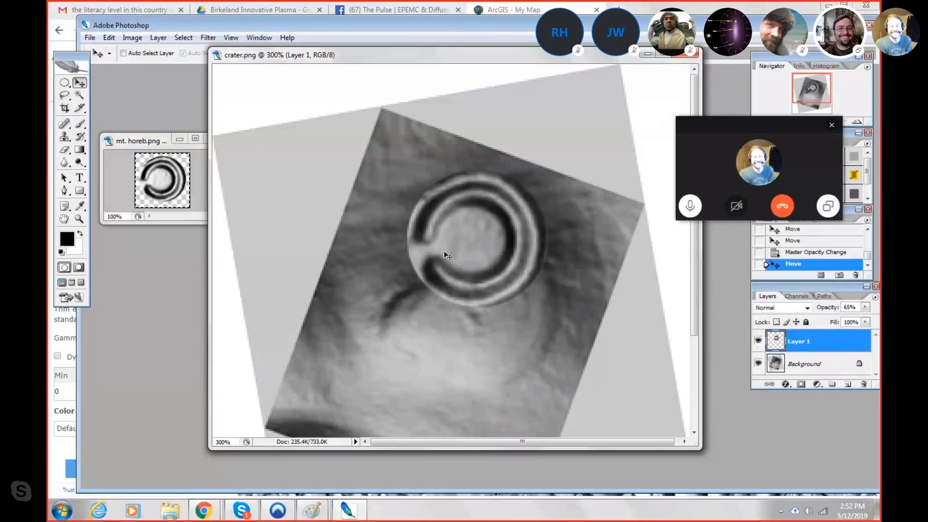
Move the 65% opacity ring around the lower right and top, then back toward the crater centre
{"action": "left_click_drag", "start_coordinate": [447, 254], "coordinate": [509, 364]}
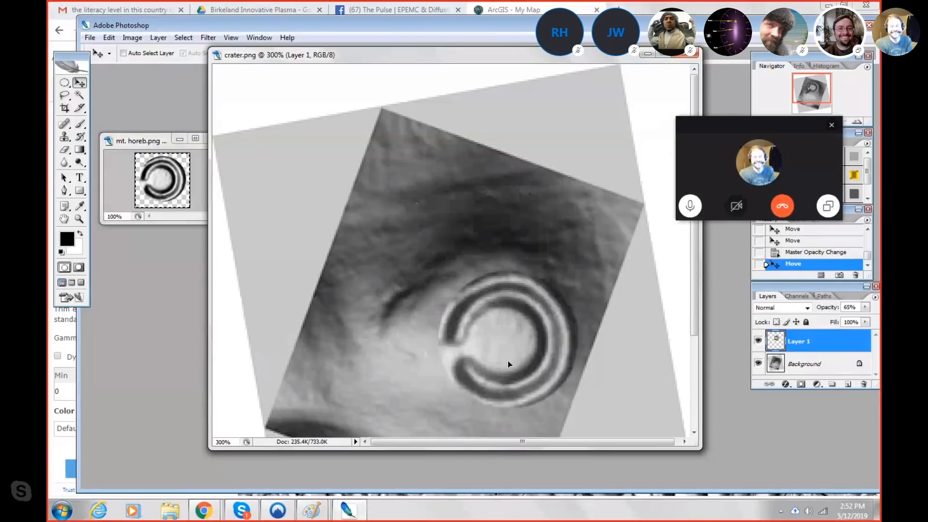
{"action": "left_click_drag", "start_coordinate": [509, 364], "coordinate": [432, 204]}
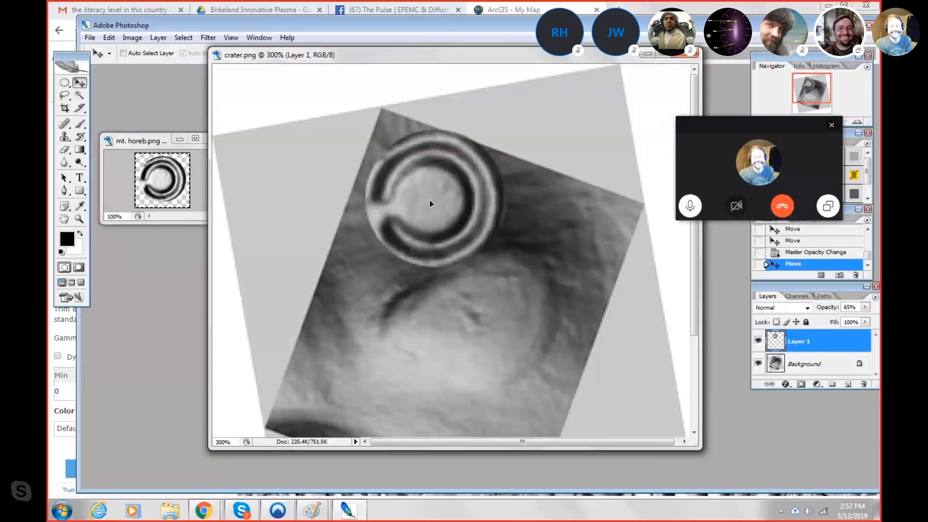
{"action": "left_click_drag", "start_coordinate": [432, 204], "coordinate": [474, 304]}
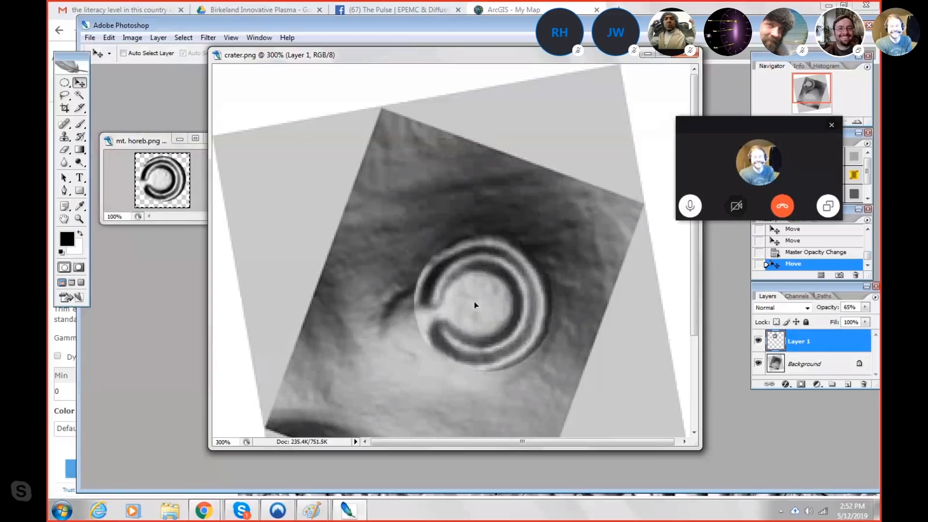
{"action": "left_click_drag", "start_coordinate": [473, 305], "coordinate": [527, 313]}
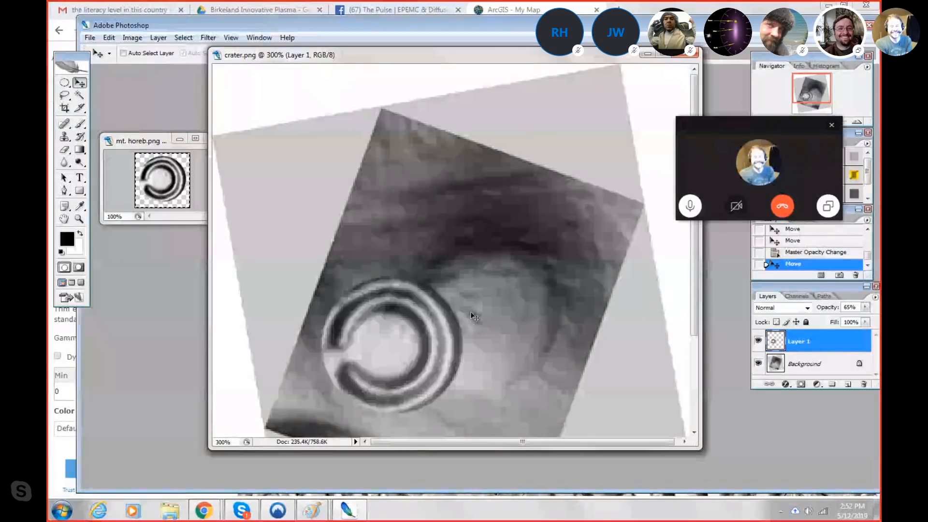
{"action": "left_click_drag", "start_coordinate": [474, 317], "coordinate": [446, 332]}
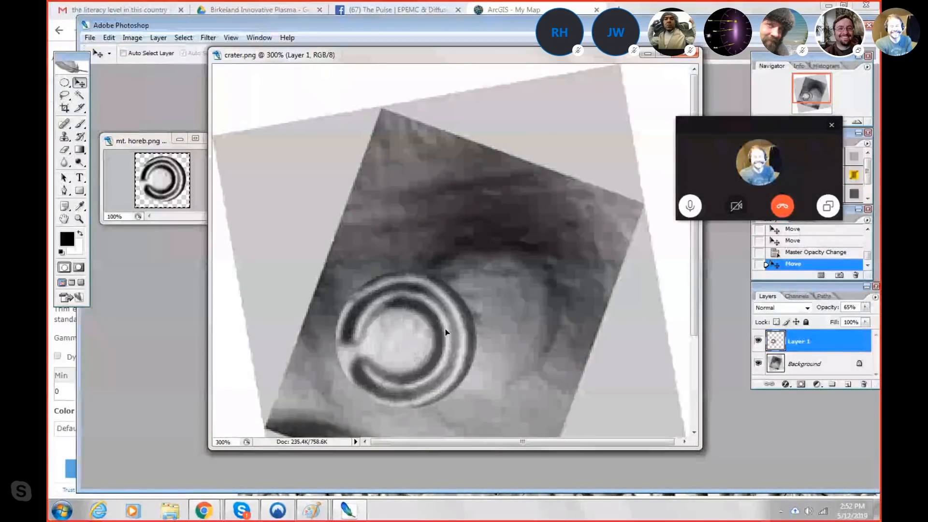
Lift the ring off for comparison and settle it finely over the crater's bowl
{"action": "left_click_drag", "start_coordinate": [402, 343], "coordinate": [505, 313]}
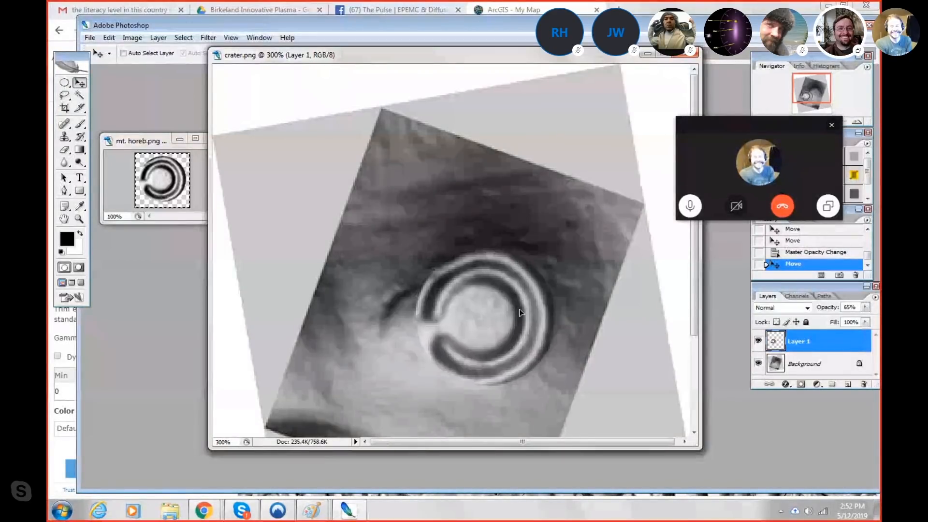
{"action": "left_click_drag", "start_coordinate": [521, 312], "coordinate": [443, 317]}
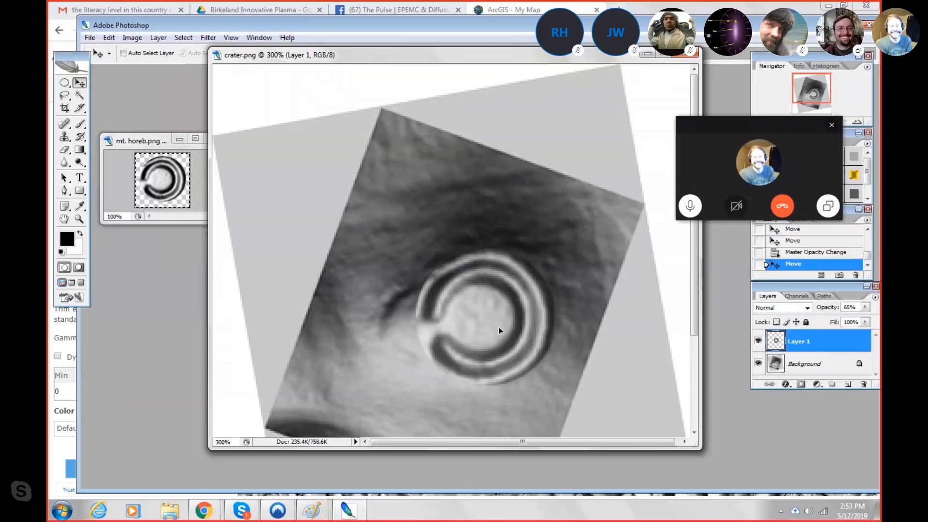
{"action": "left_click_drag", "start_coordinate": [499, 331], "coordinate": [465, 200]}
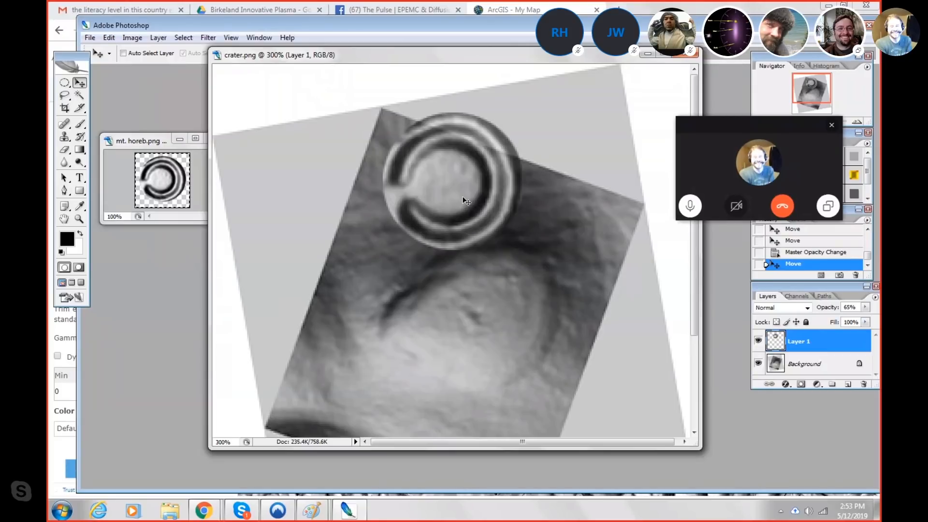
{"action": "left_click_drag", "start_coordinate": [465, 200], "coordinate": [488, 340]}
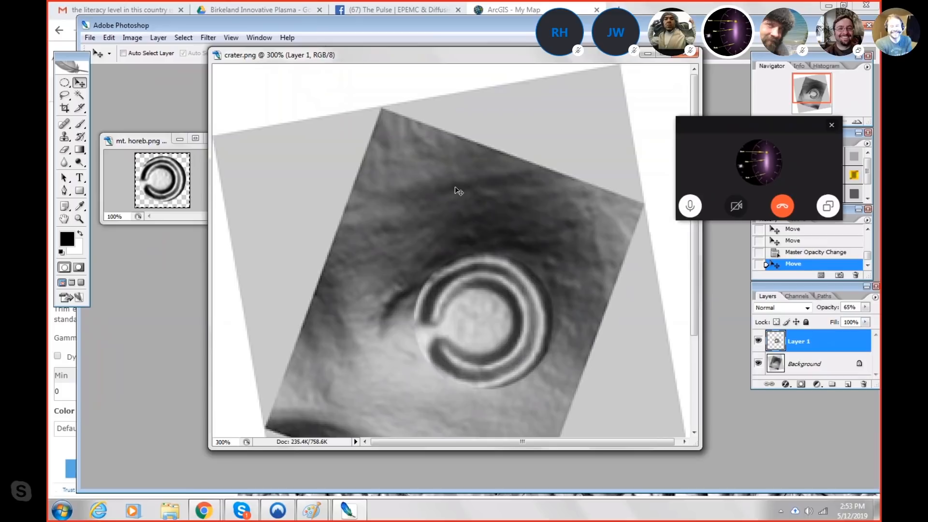
{"action": "mouse_move", "coordinate": [477, 229]}
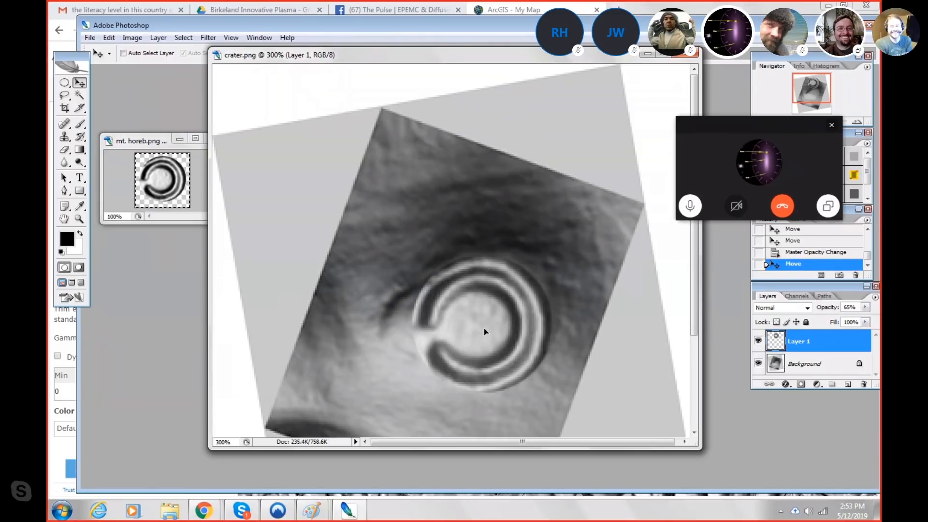
{"action": "left_click_drag", "start_coordinate": [484, 331], "coordinate": [487, 324]}
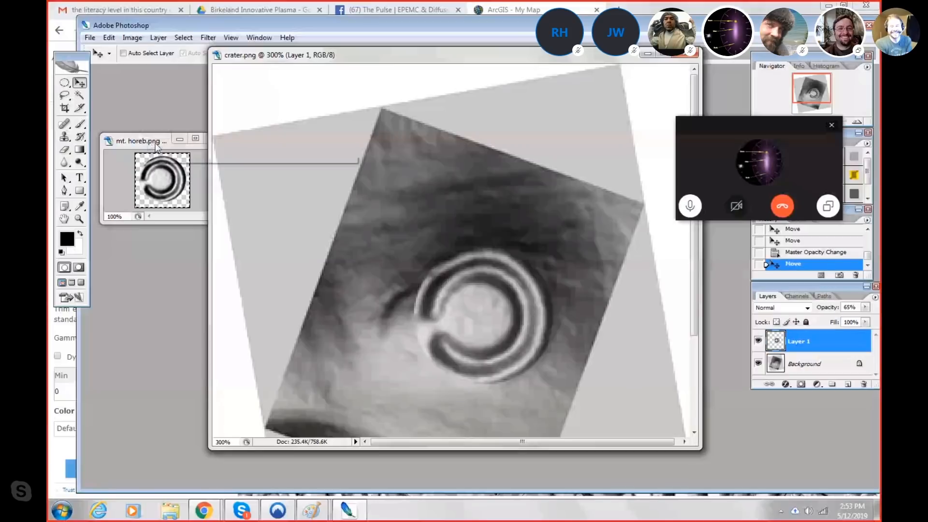
{"action": "mouse_move", "coordinate": [477, 335]}
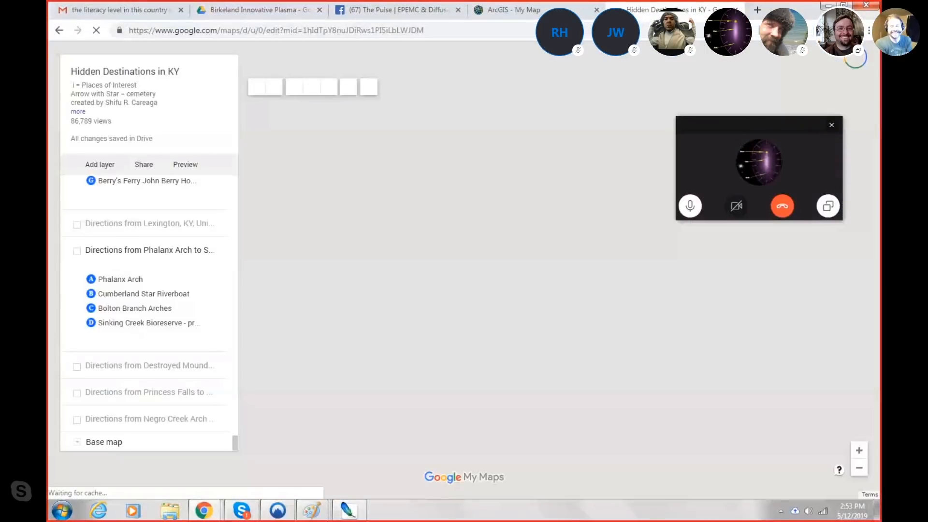
Browse place markers in the Hidden Destinations in KY map, including Bridge of Madison County and Big Sink Astrobleme
{"action": "left_click", "coordinate": [76, 249]}
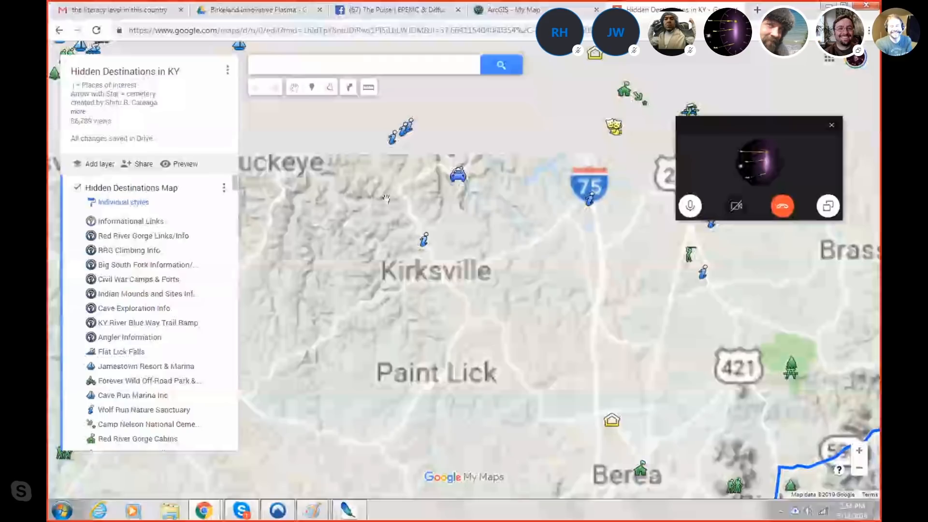
{"action": "left_click", "coordinate": [402, 248]}
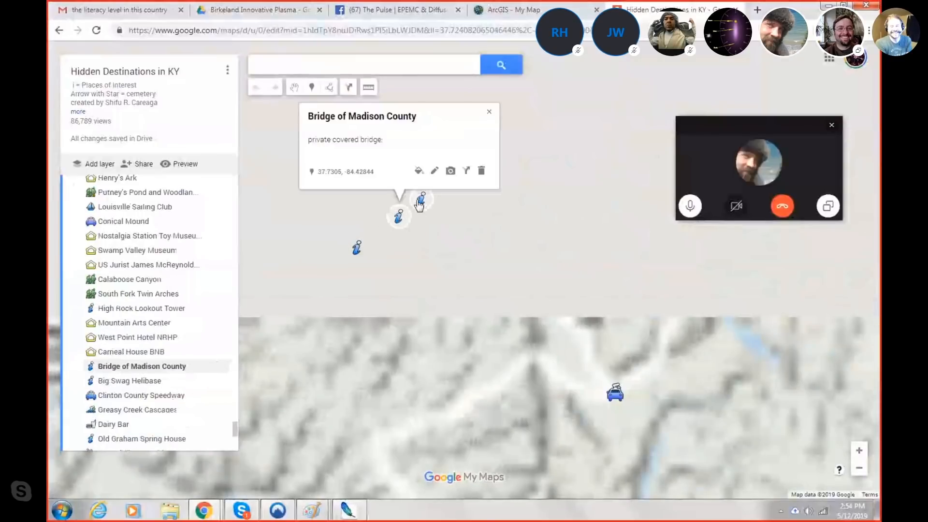
{"action": "left_click", "coordinate": [421, 204]}
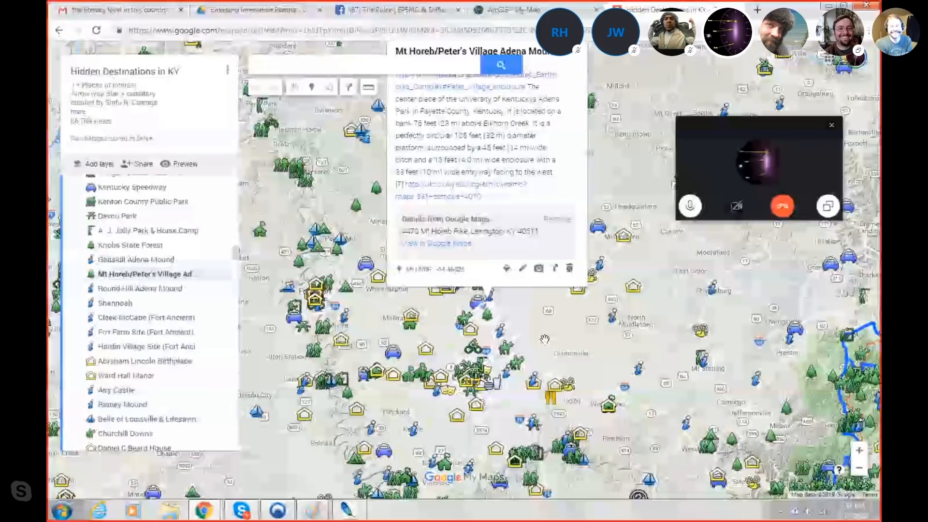
{"action": "left_click", "coordinate": [131, 366]}
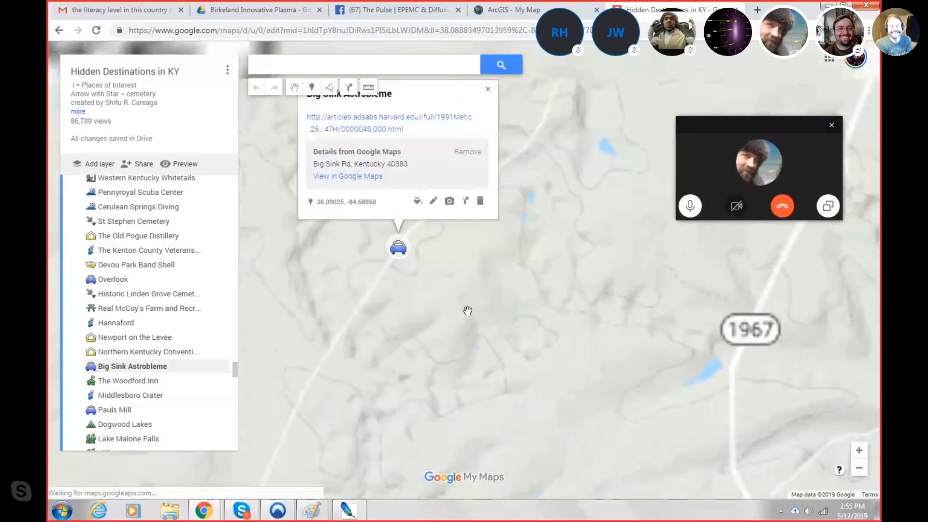
{"action": "left_click", "coordinate": [506, 10]}
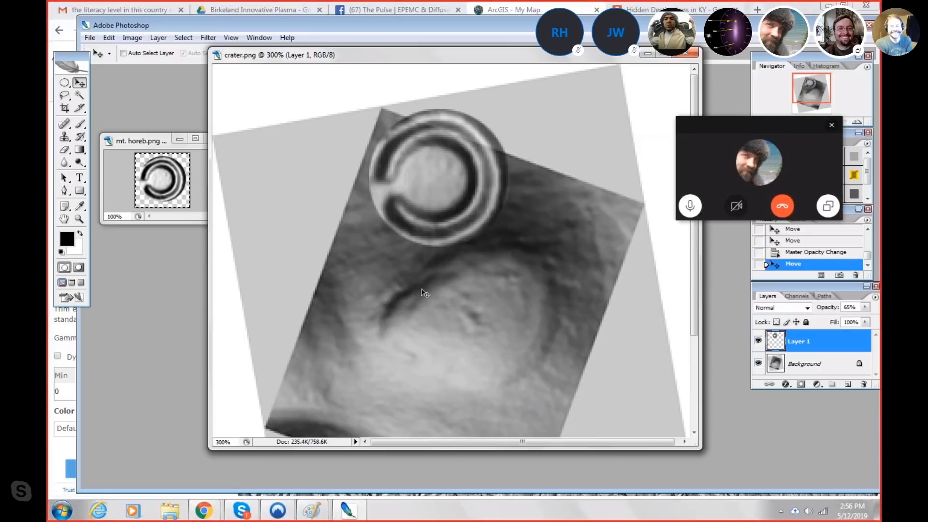
{"action": "mouse_move", "coordinate": [515, 333]}
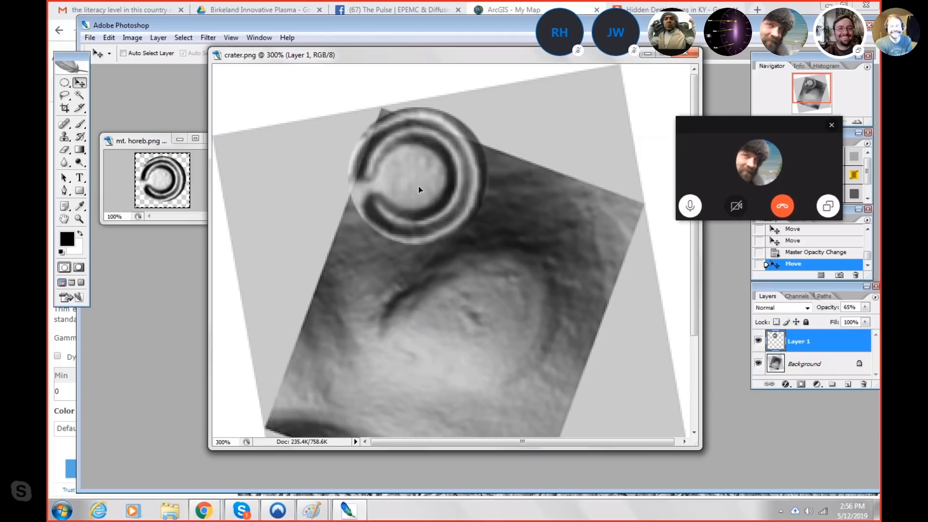
Drag the Layer 1 ring down from the image top onto the crater's rim
{"action": "left_click_drag", "start_coordinate": [415, 190], "coordinate": [446, 245]}
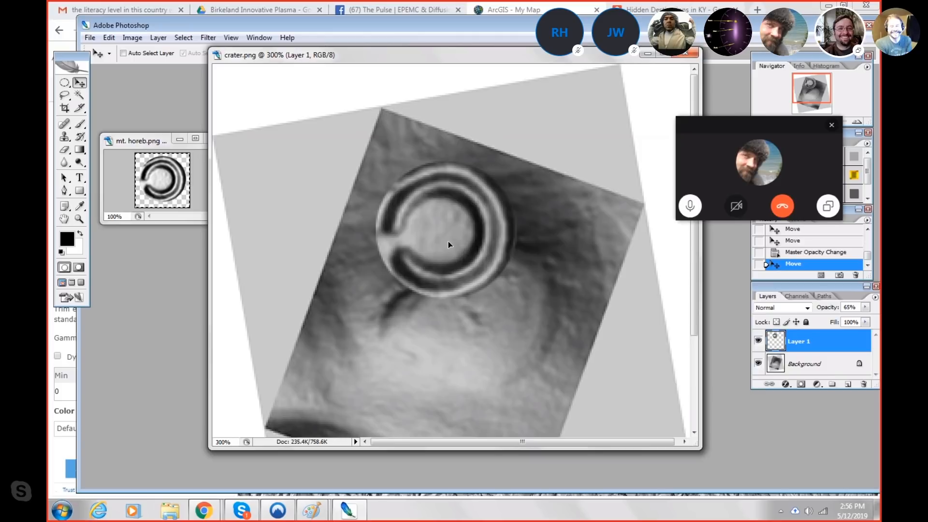
{"action": "left_click_drag", "start_coordinate": [447, 245], "coordinate": [486, 331]}
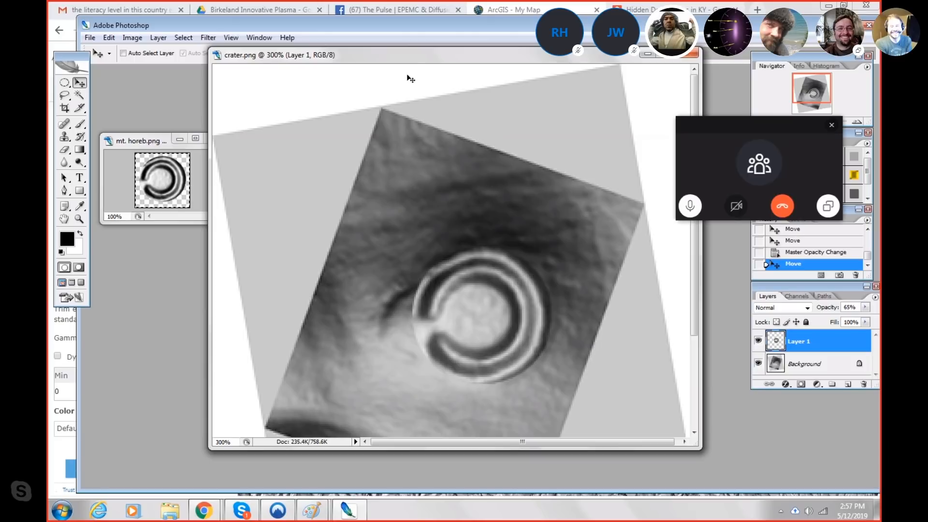
{"action": "mouse_move", "coordinate": [412, 60]}
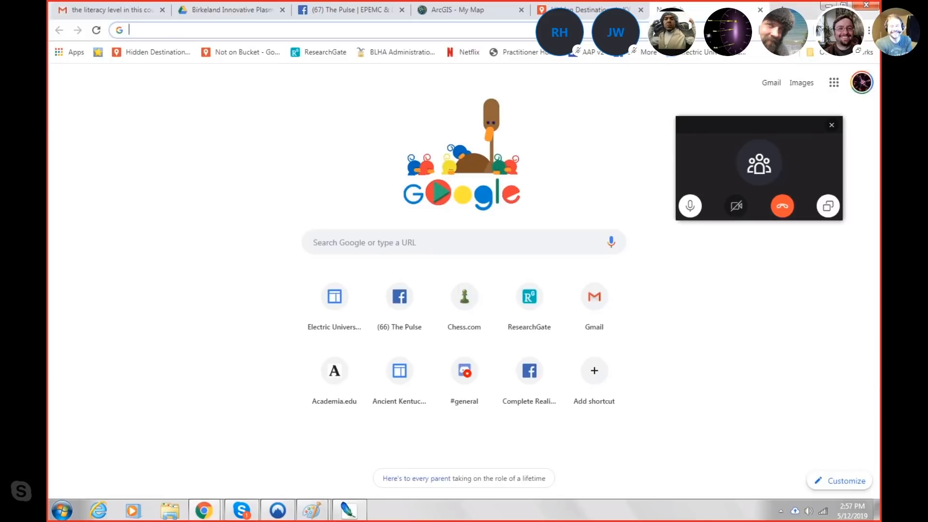
Run a Google search for 'lexington' earthworks and scan the results
{"action": "type", "text": "lexington earthworks squie"}
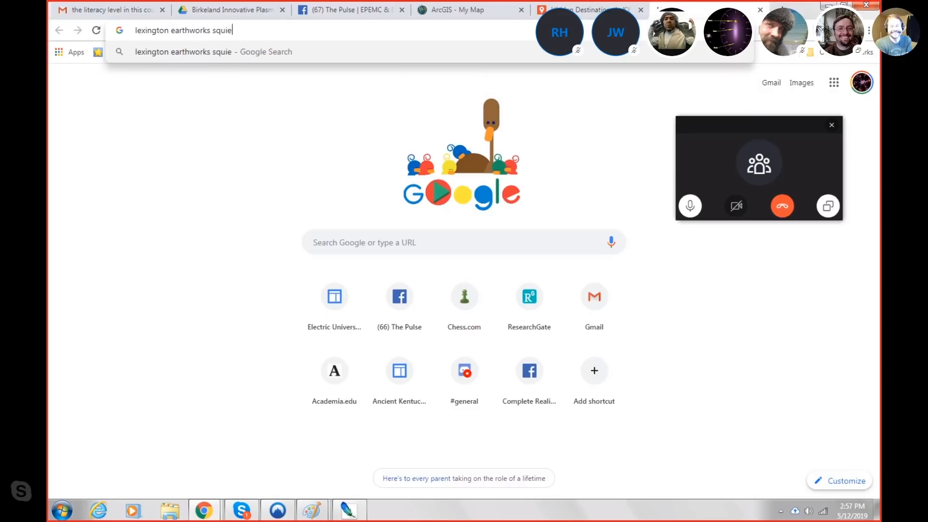
{"action": "key", "text": "enter"}
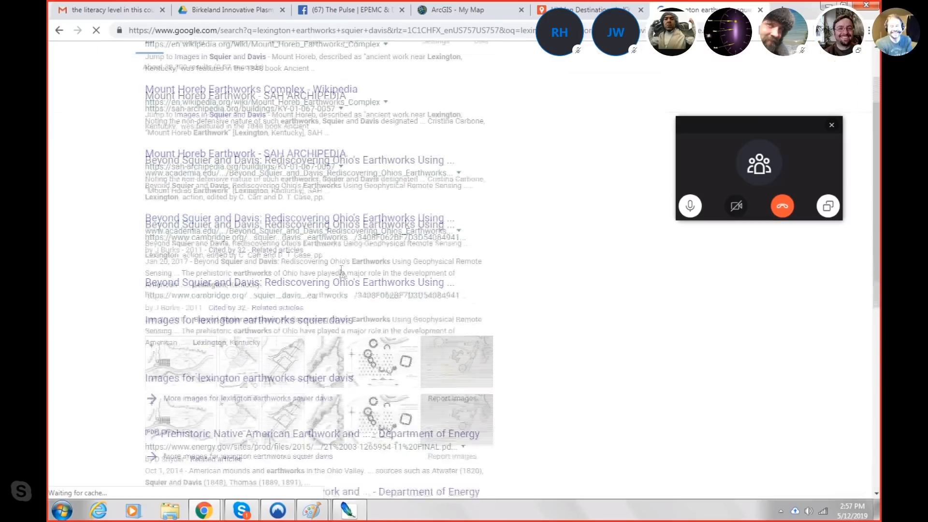
{"action": "scroll", "scroll_direction": "down", "scroll_amount": 3}
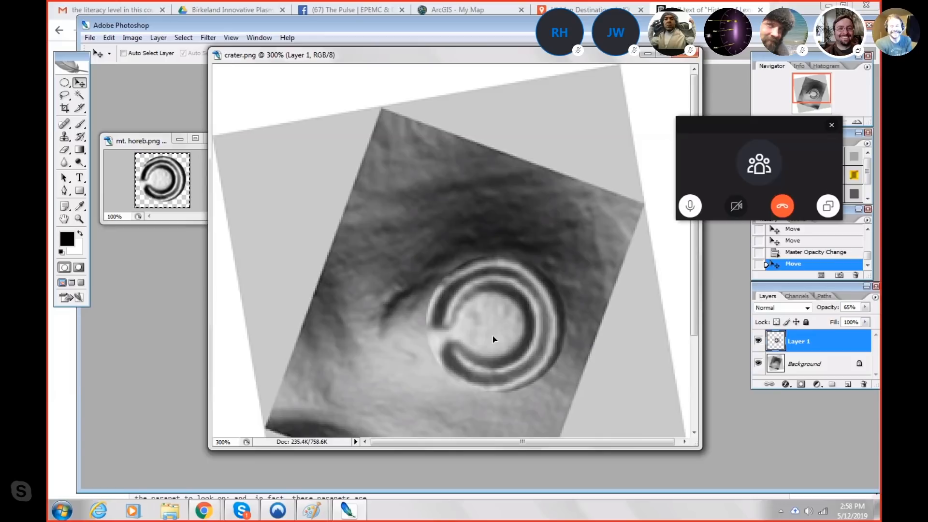
Nudge the ring overlay slightly right to realign it over the crater
{"action": "left_click_drag", "start_coordinate": [494, 339], "coordinate": [586, 346]}
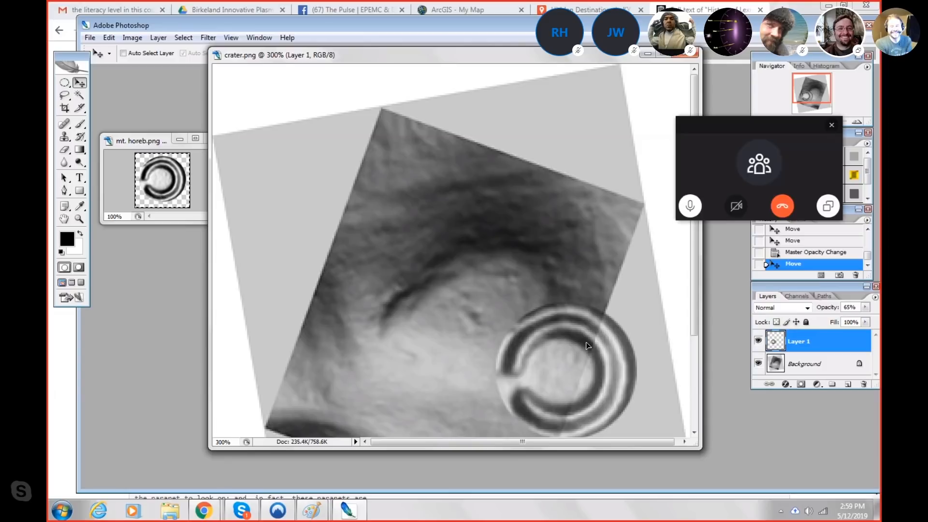
Drag the ring from the lower right back onto the crater's centre
{"action": "left_click_drag", "start_coordinate": [585, 346], "coordinate": [502, 287]}
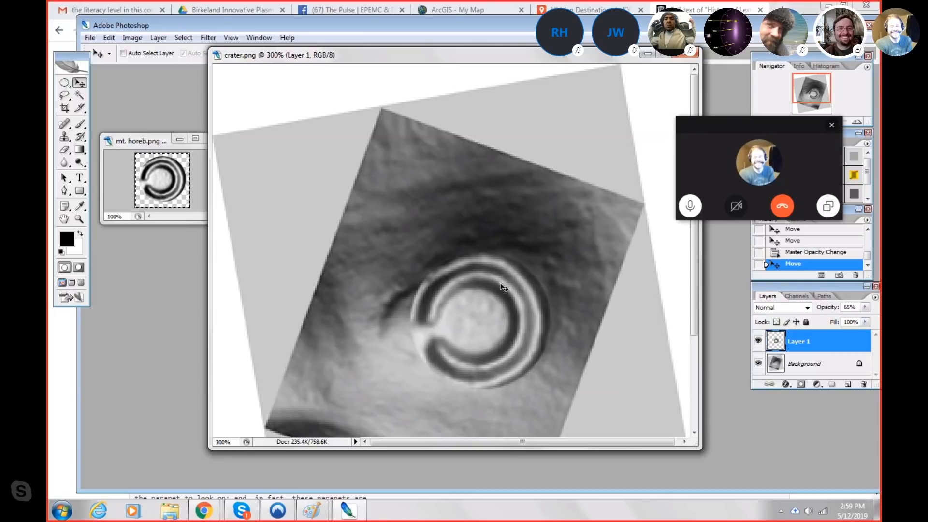
{"action": "mouse_move", "coordinate": [499, 275]}
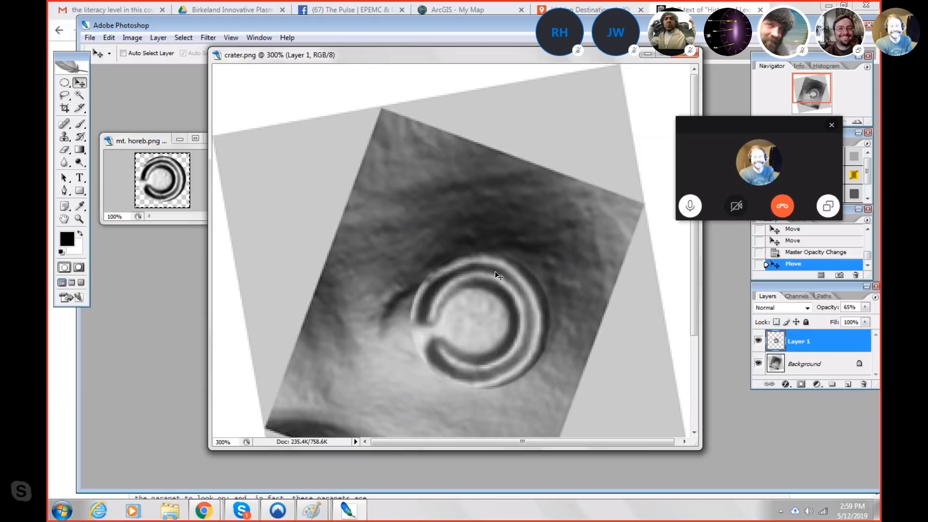
Fine-tune the ring's position over the crater, then show the ArcGIS hillshade map
{"action": "left_click_drag", "start_coordinate": [497, 276], "coordinate": [483, 249]}
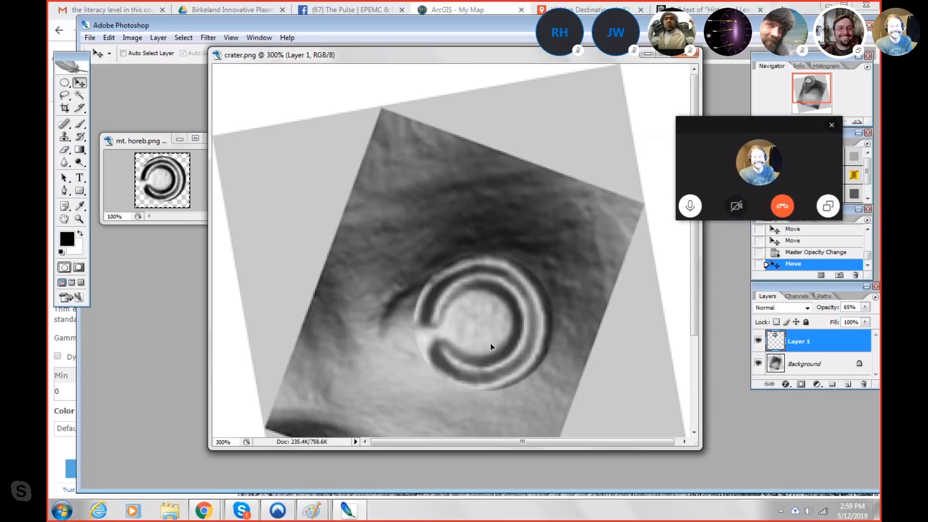
{"action": "left_click", "coordinate": [468, 9]}
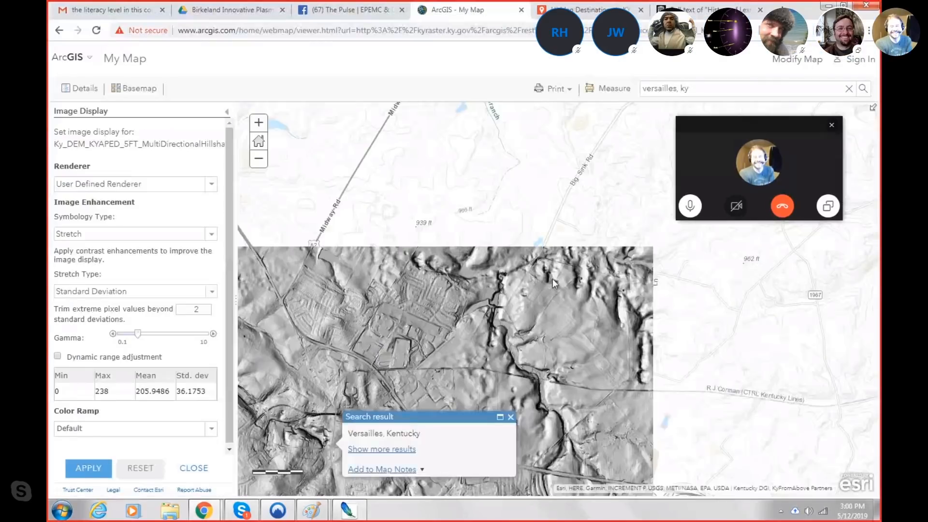